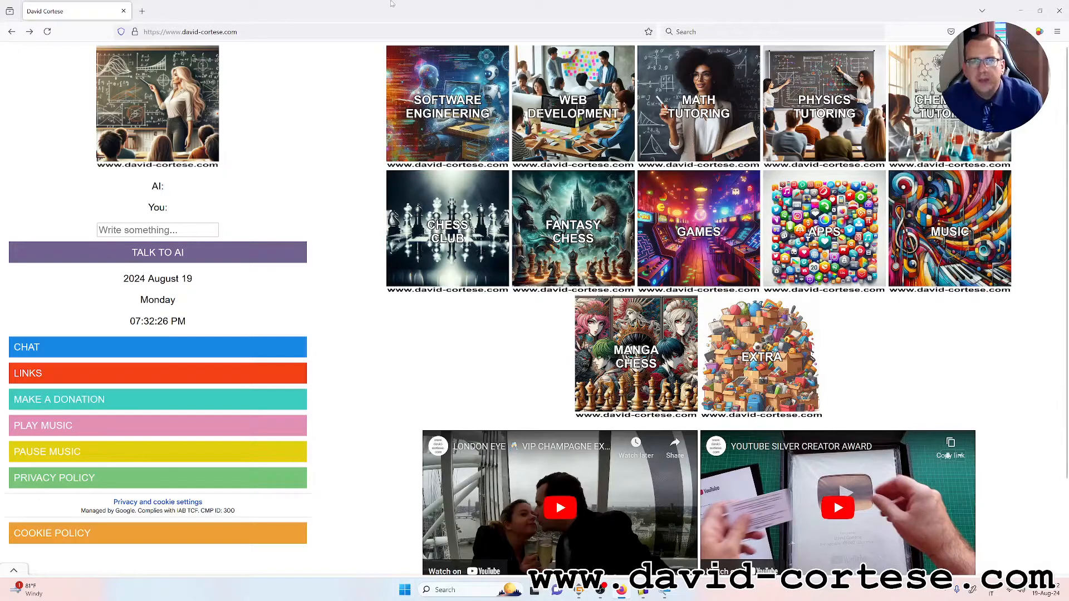
- Navigate through Software Engineering to the C Programming examples list on david-cortese.com
click(448, 104)
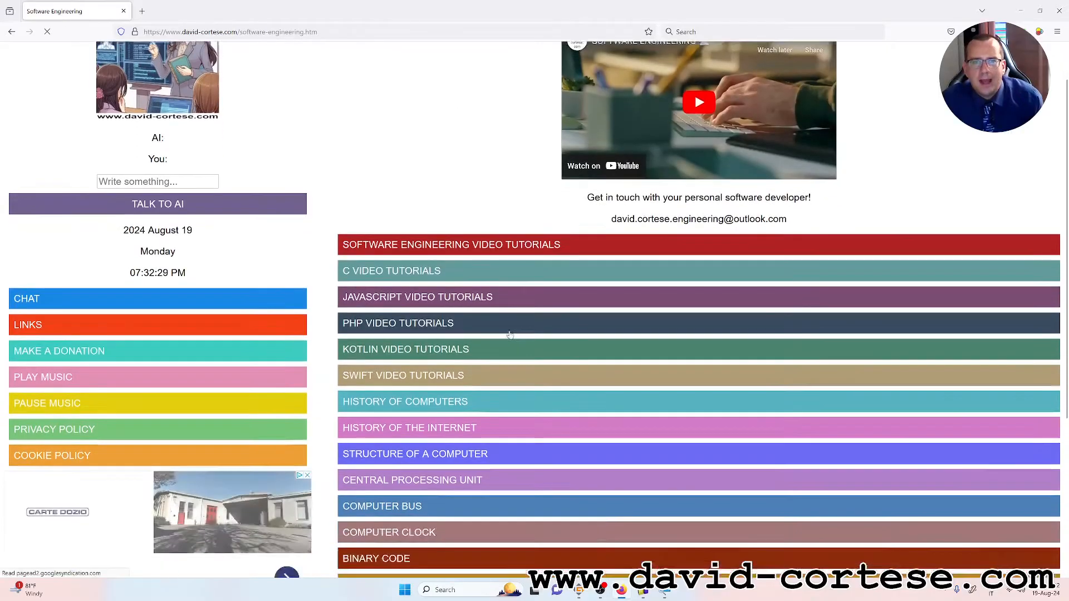
scroll(down, 3)
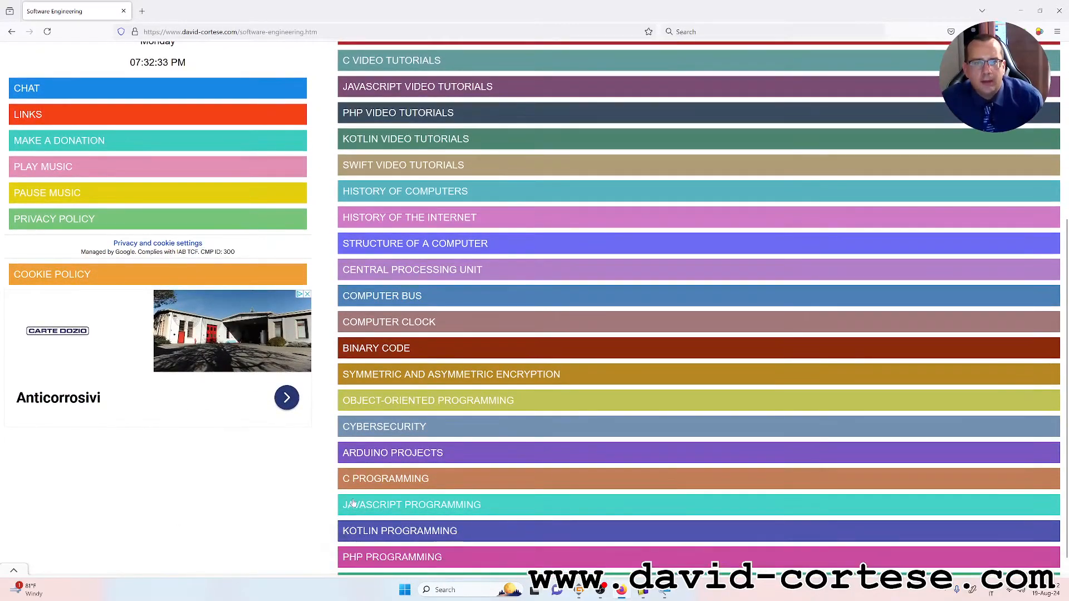
click(384, 478)
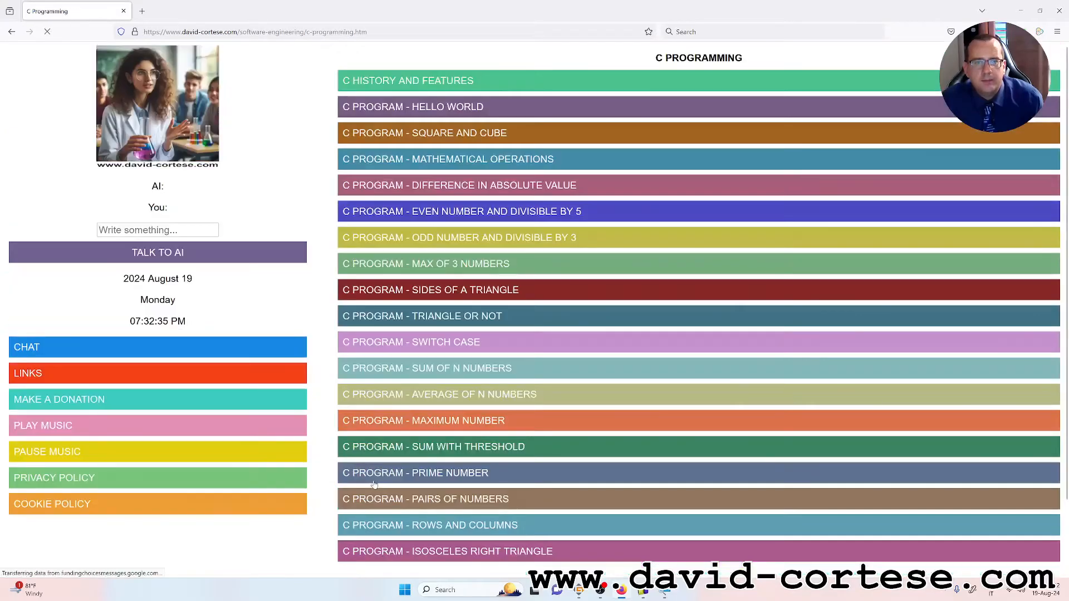
scroll(down, 3)
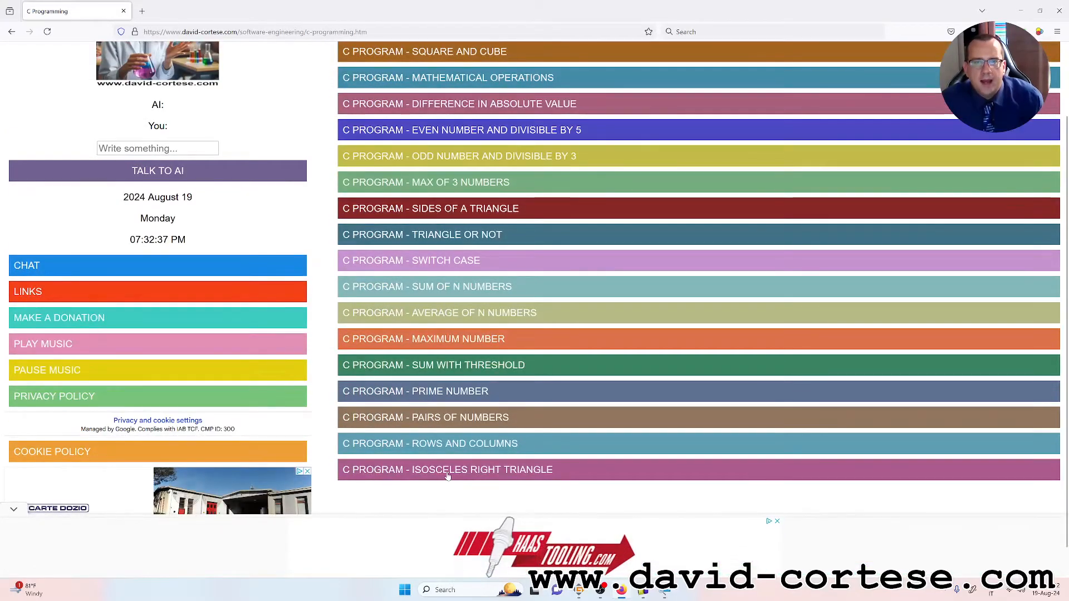
- View the 'C Program - Isosceles Right Triangle' PDF enlarged to 220% to read its code
click(447, 469)
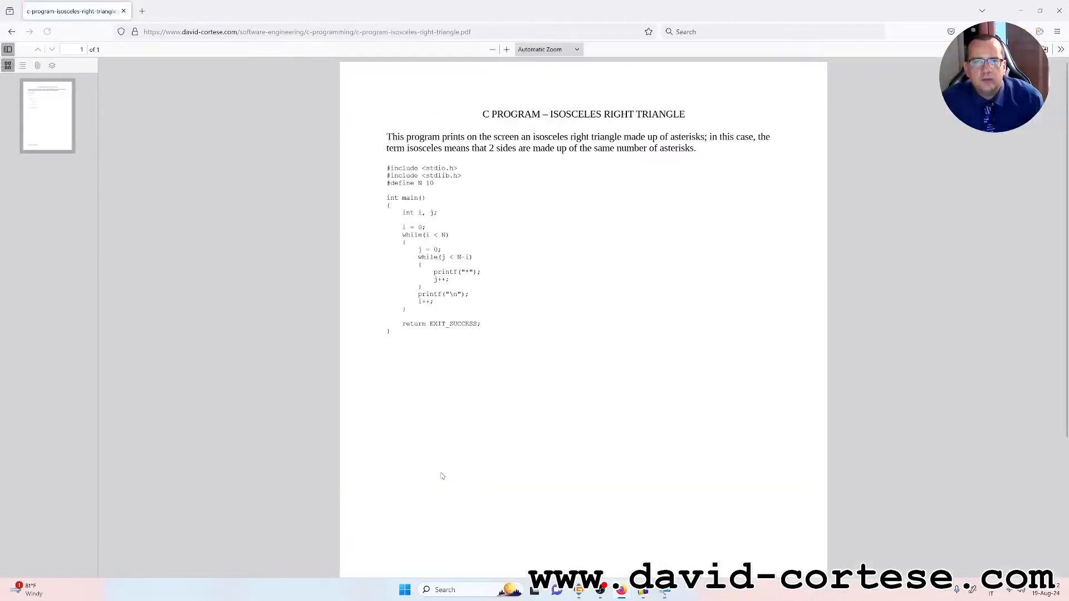
click(506, 49)
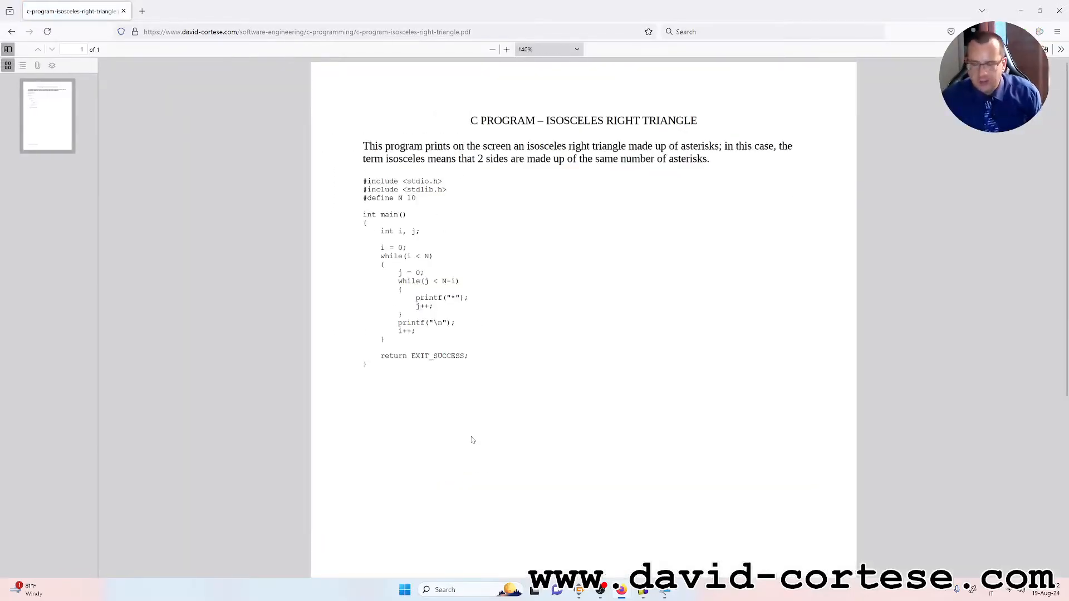
click(505, 49)
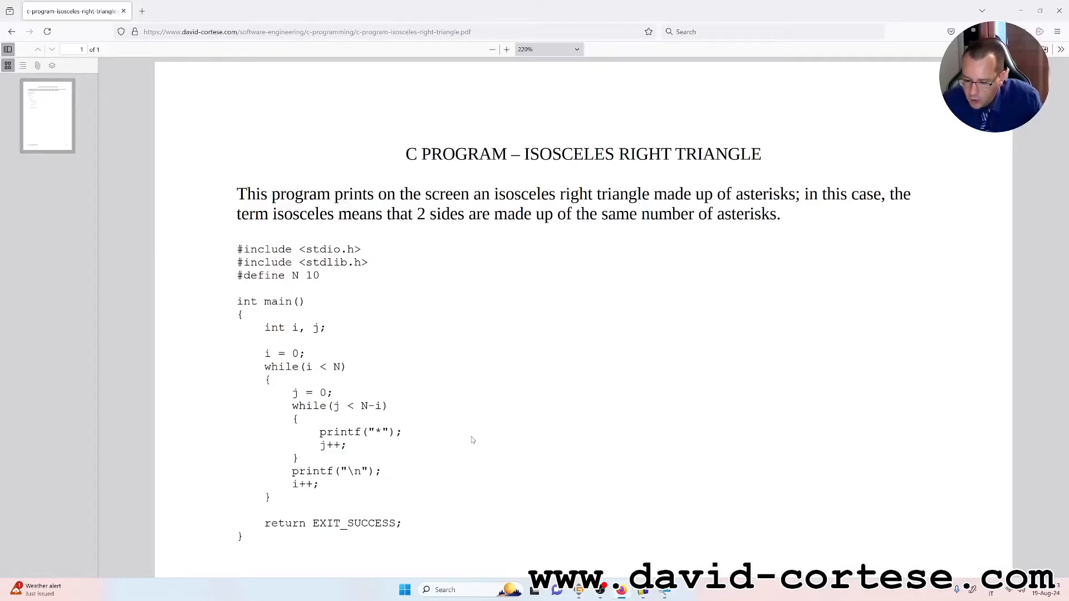
mouse_move(670, 561)
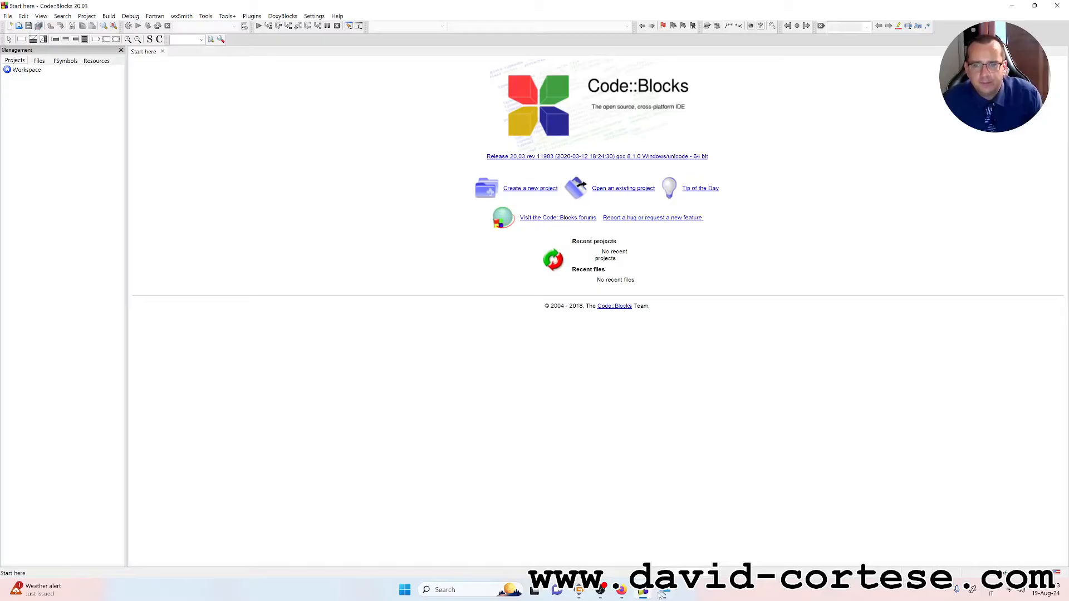
- Begin a new Console application project from the Code::Blocks Start here page
click(503, 546)
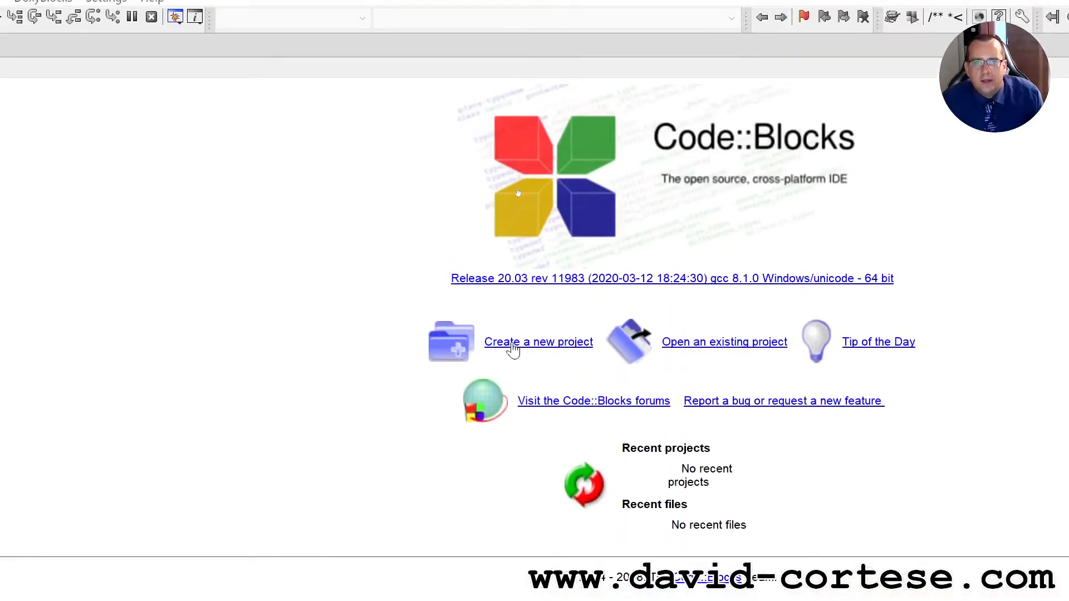
click(538, 342)
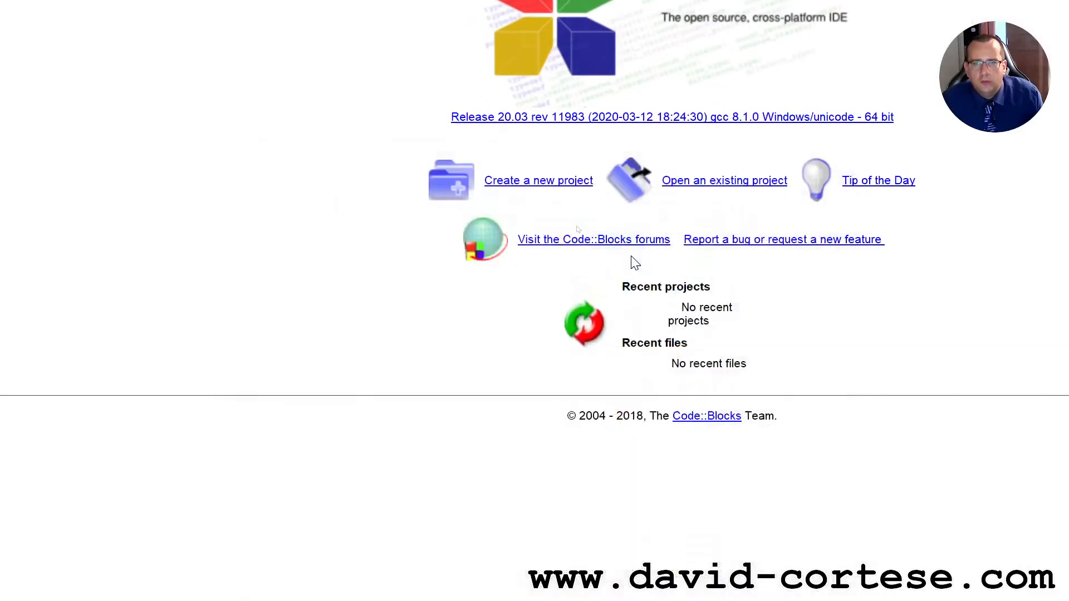
click(538, 180)
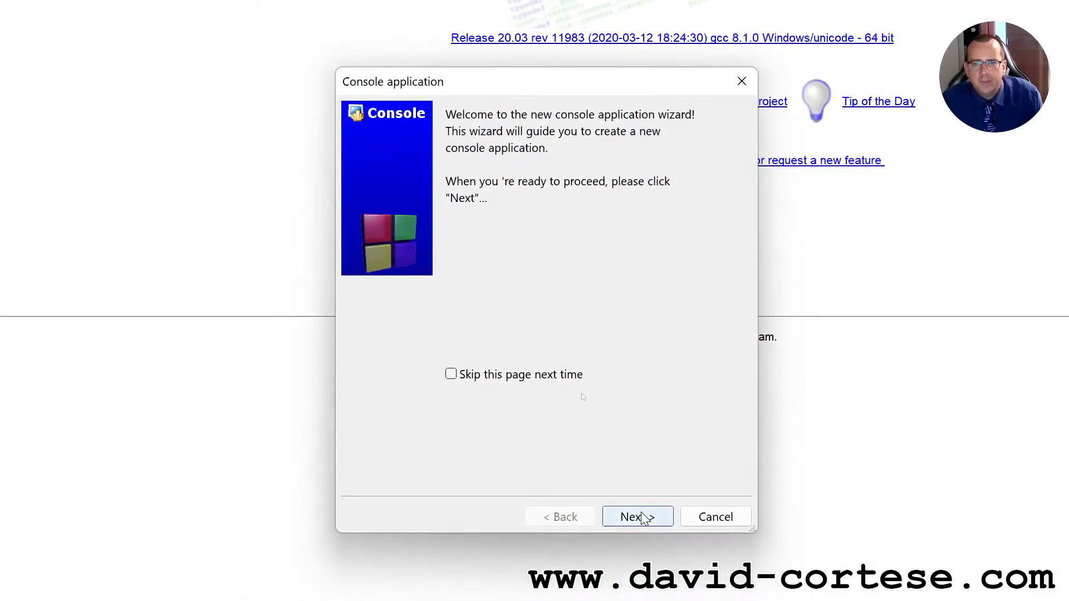
- Choose C as the project language and advance to the project title page
click(637, 517)
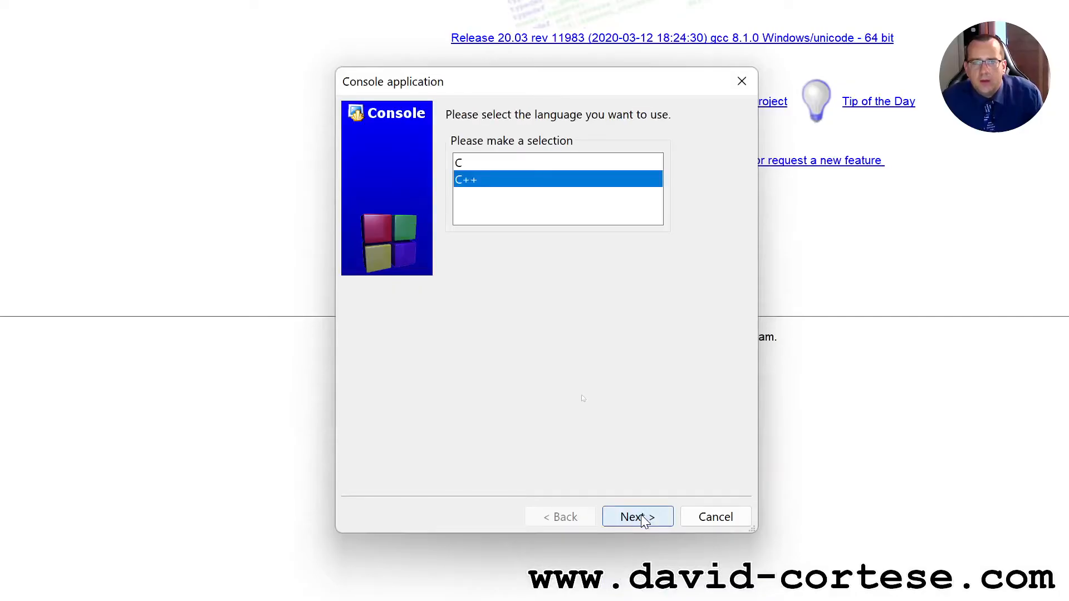
click(478, 161)
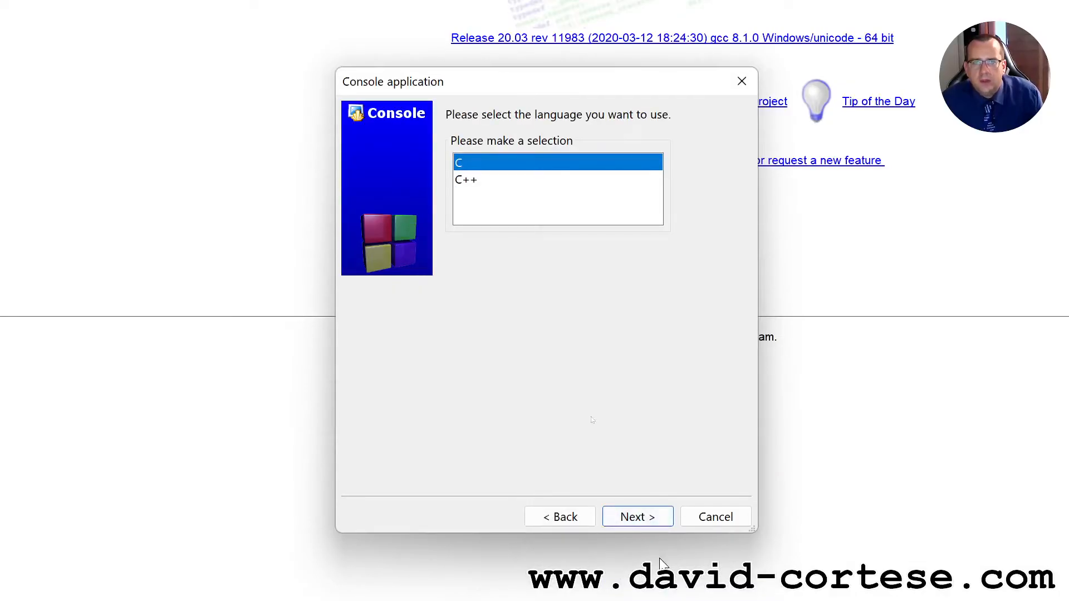
click(636, 516)
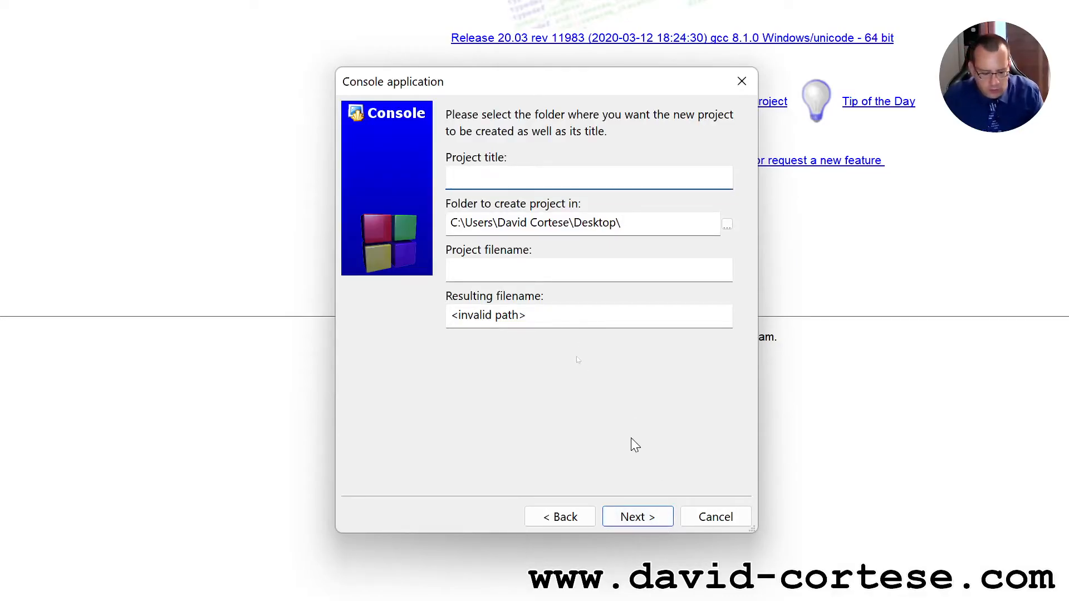
- Name the project isosceles-right-triangle, keep GNU GCC Compiler, and finish the wizard
text(i)
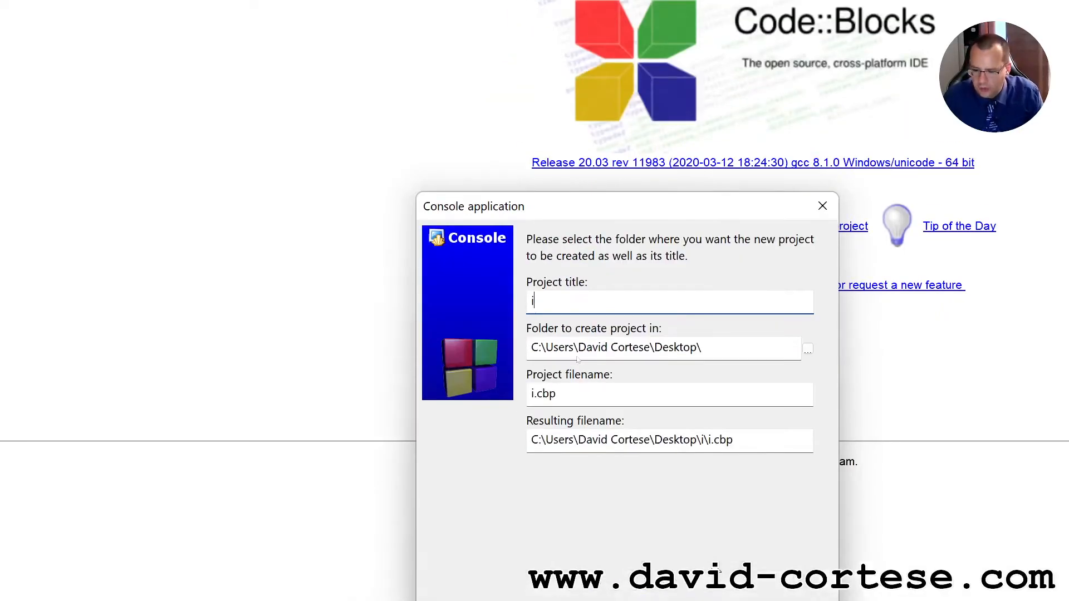
text(so)
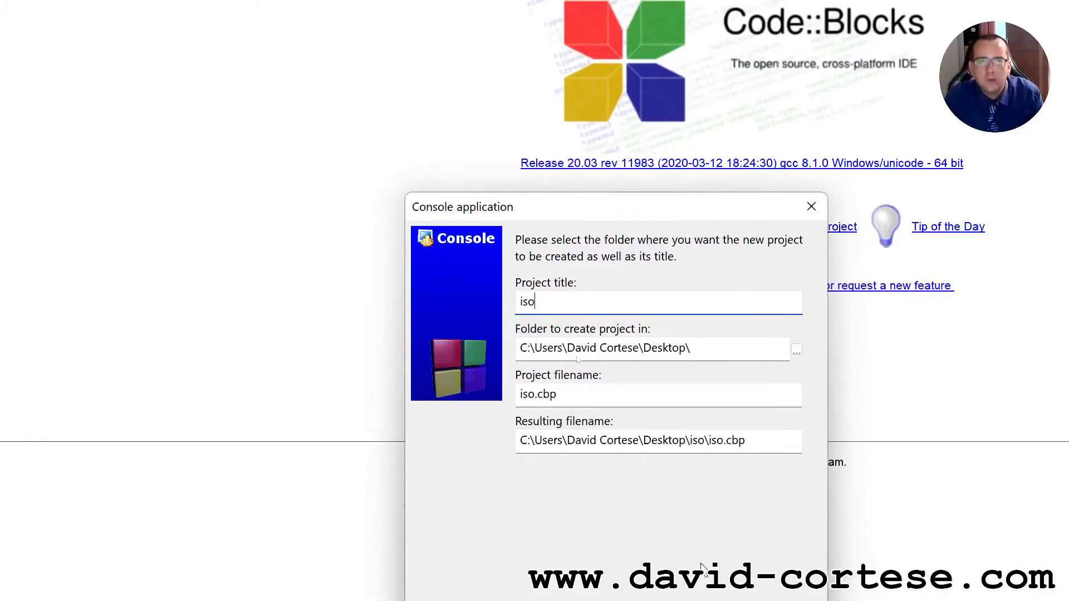
text(ece)
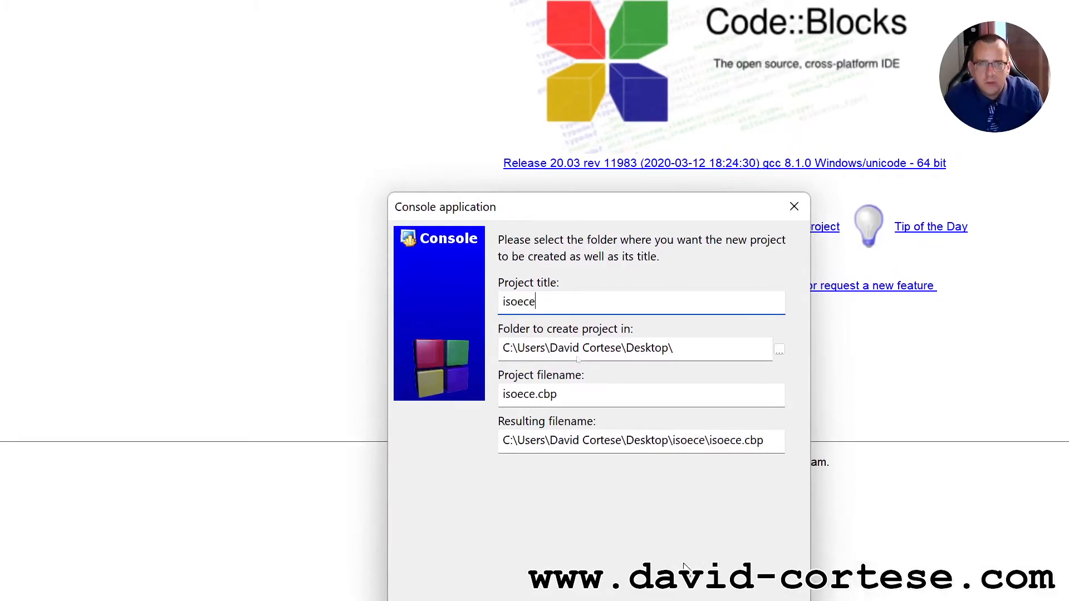
text(isosceles-right-triangle)
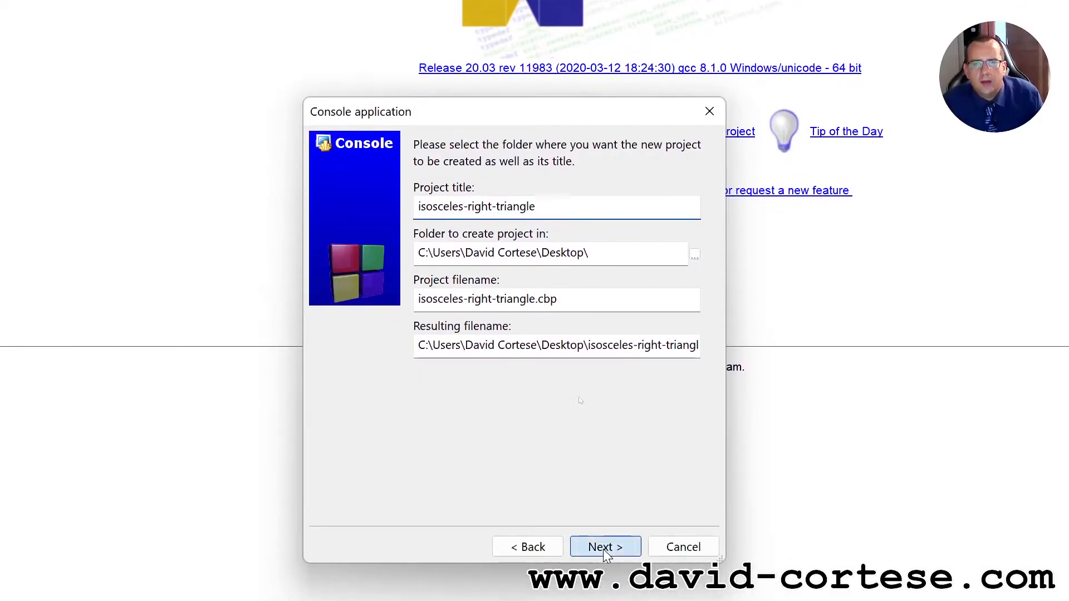
click(603, 546)
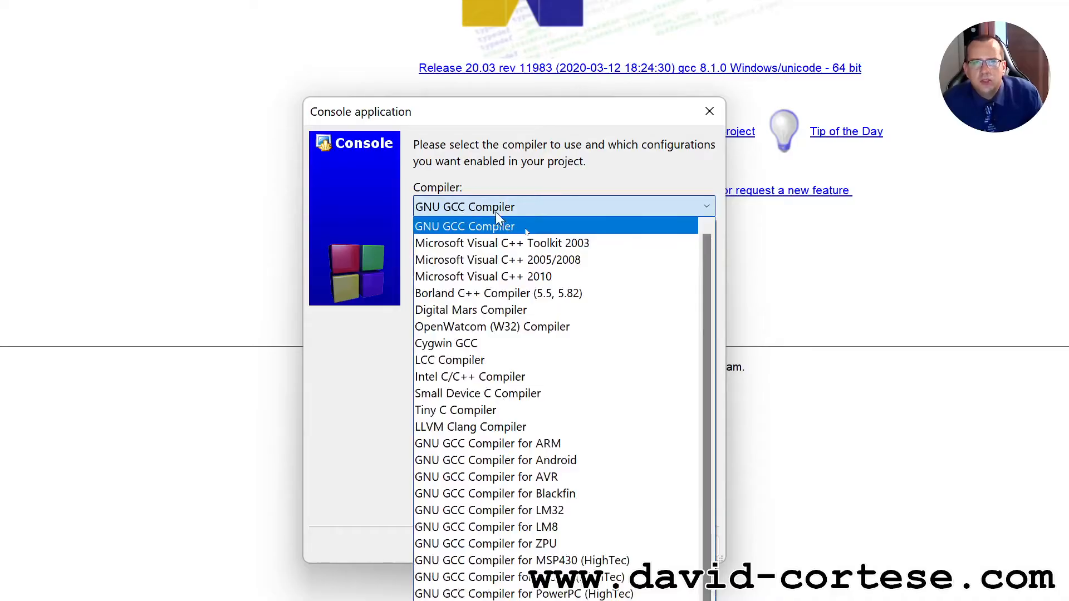
click(466, 226)
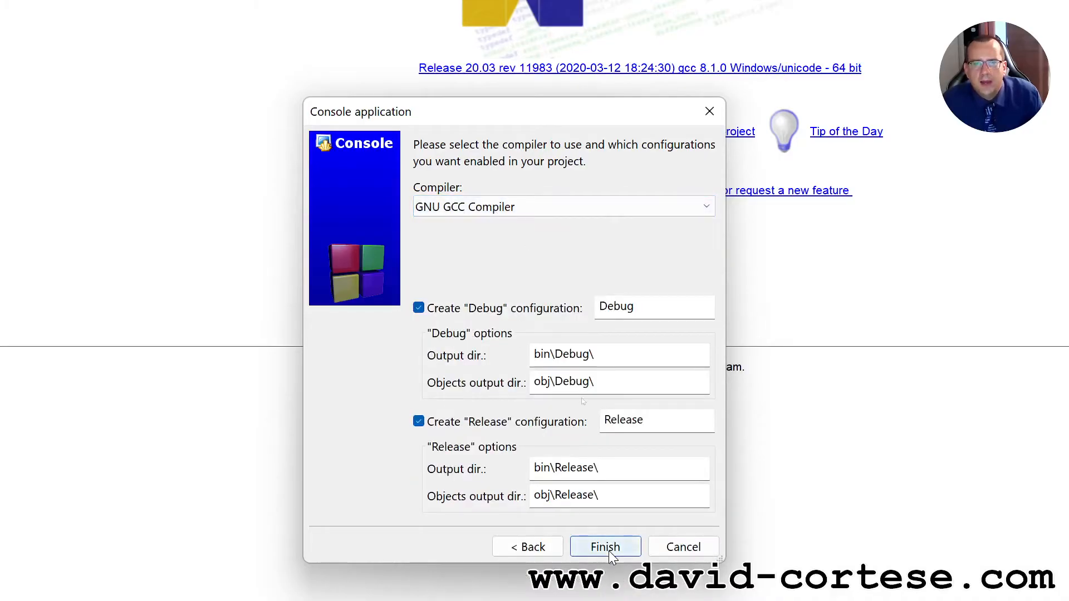
click(603, 545)
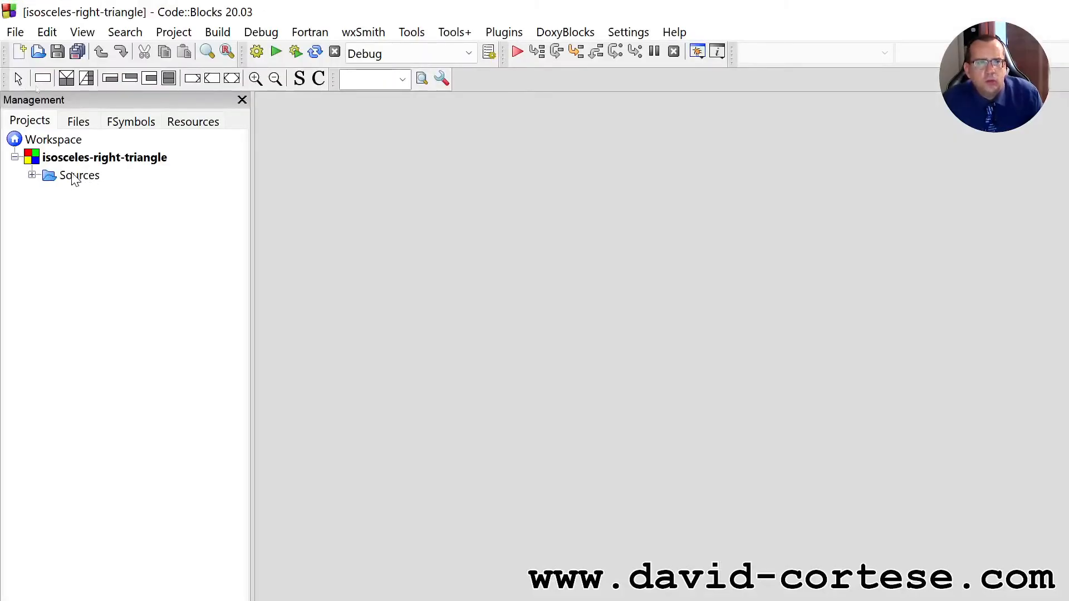
- Expand Sources and bring main.c's Hello world template into the editor
click(80, 175)
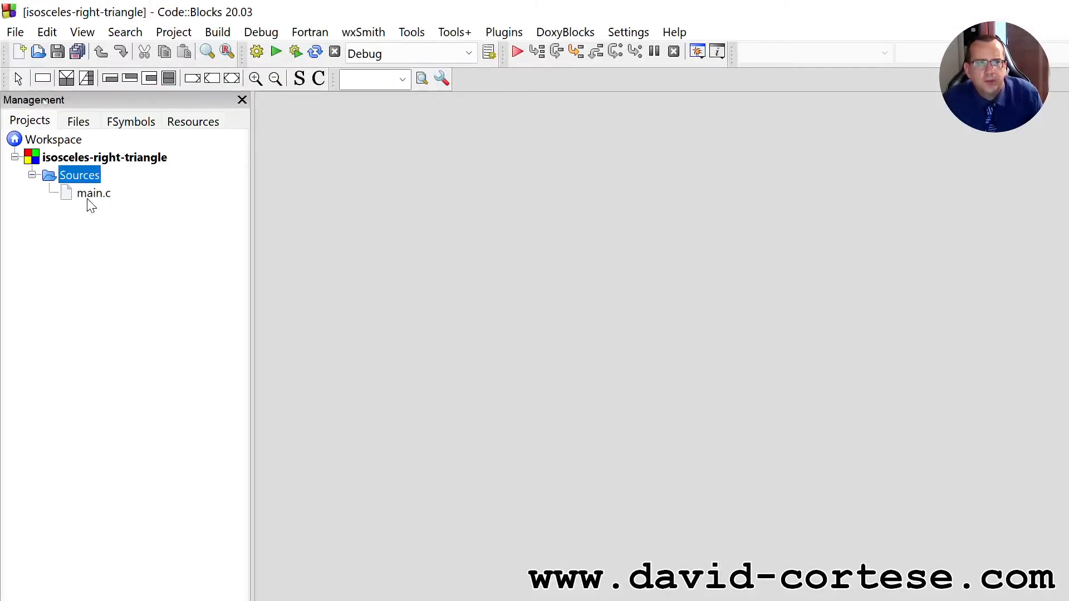
double_click(92, 193)
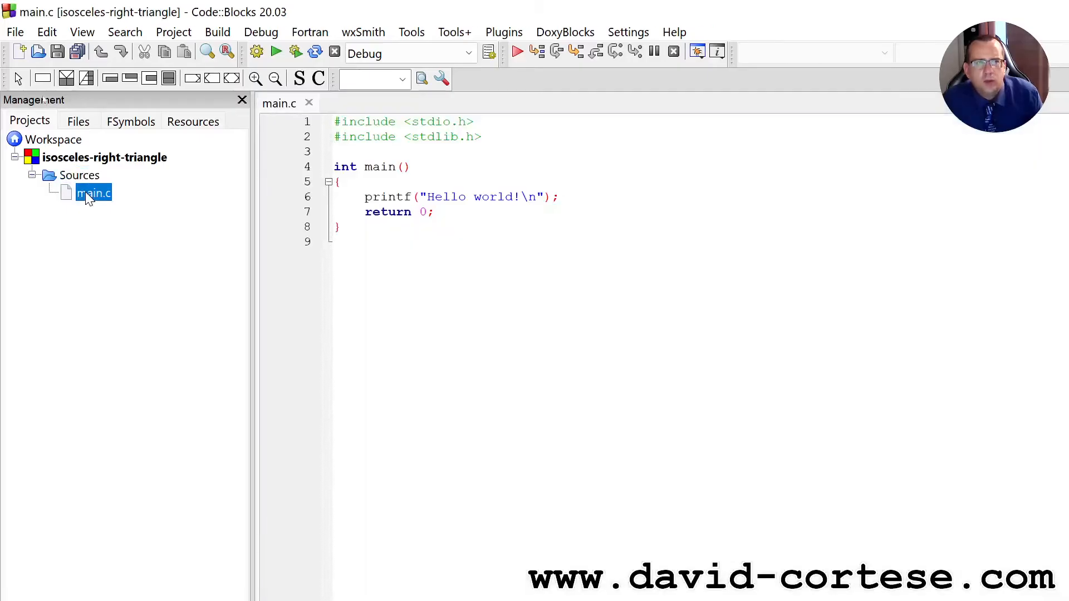
click(441, 266)
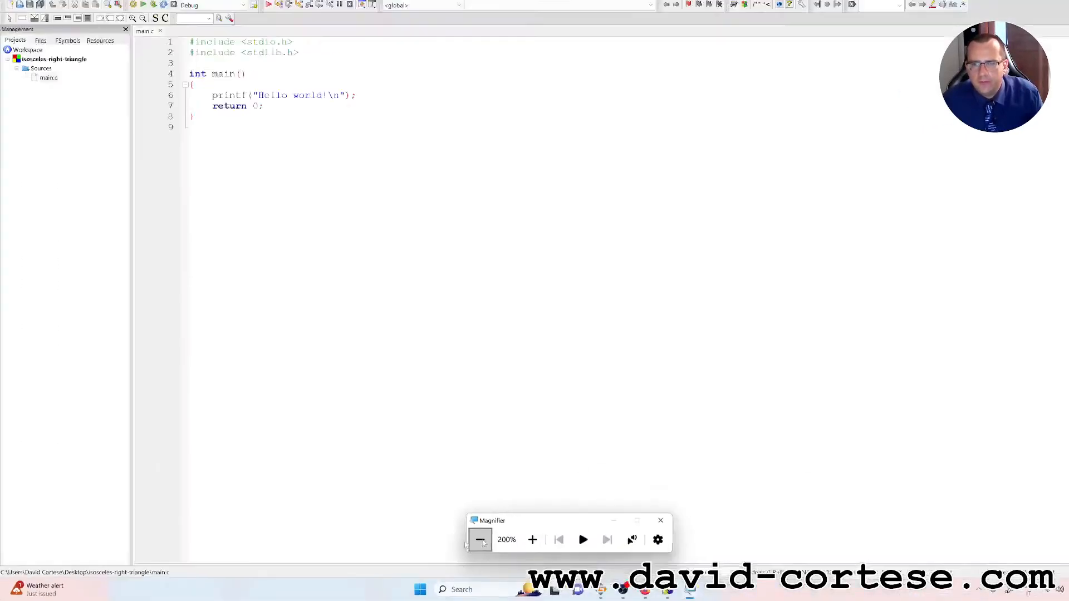
click(479, 539)
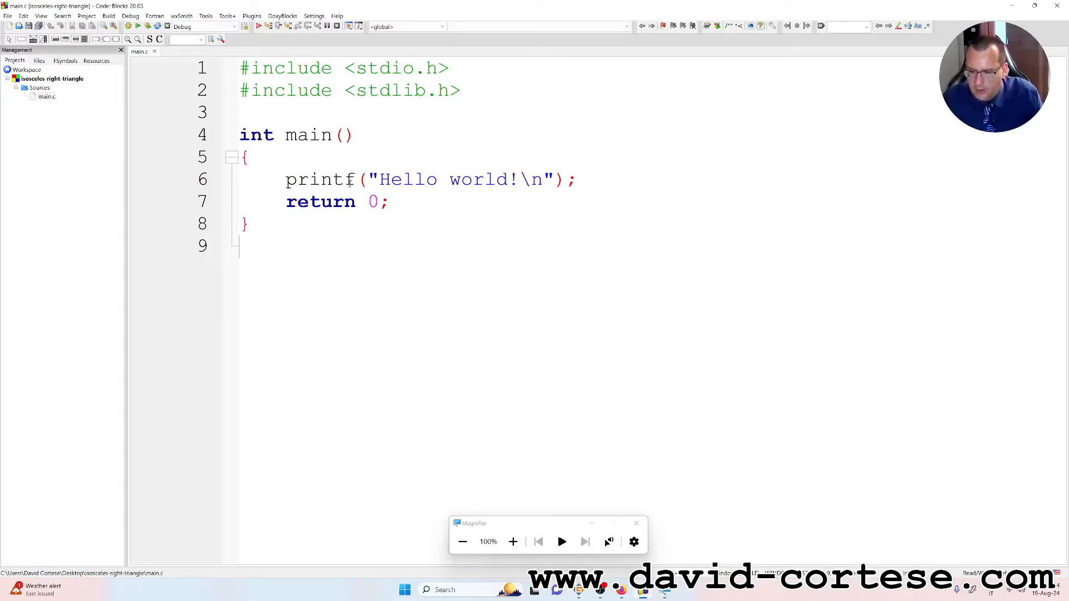
mouse_move(480, 323)
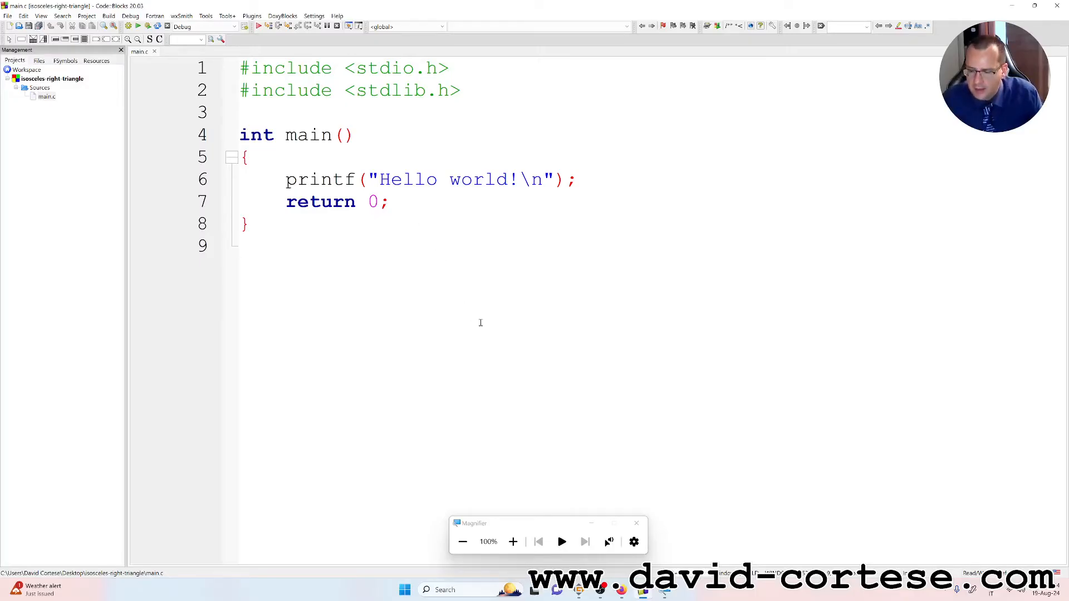
mouse_move(578, 410)
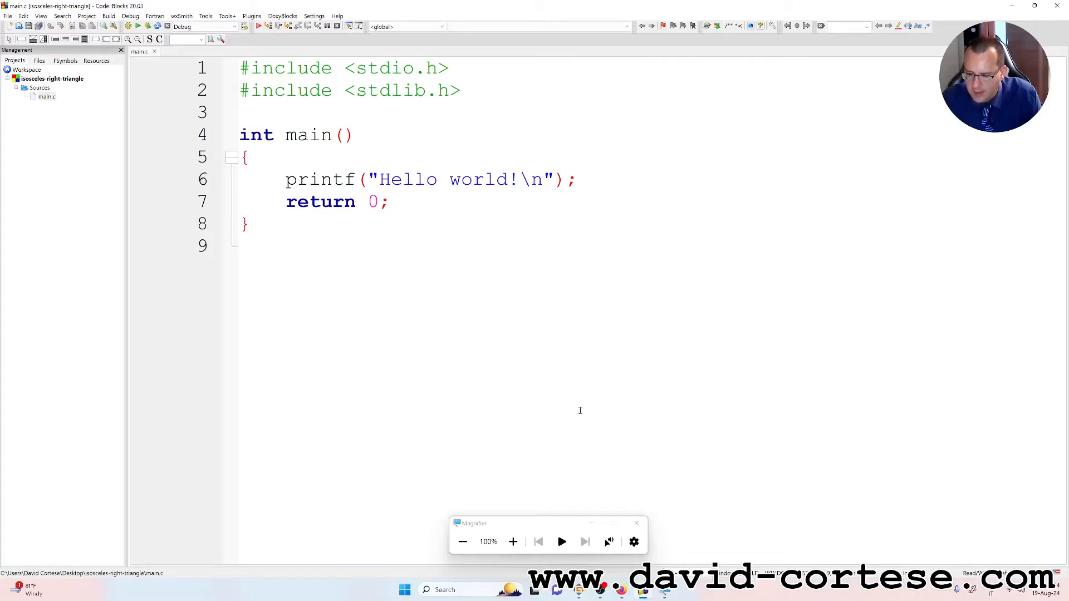
mouse_move(598, 411)
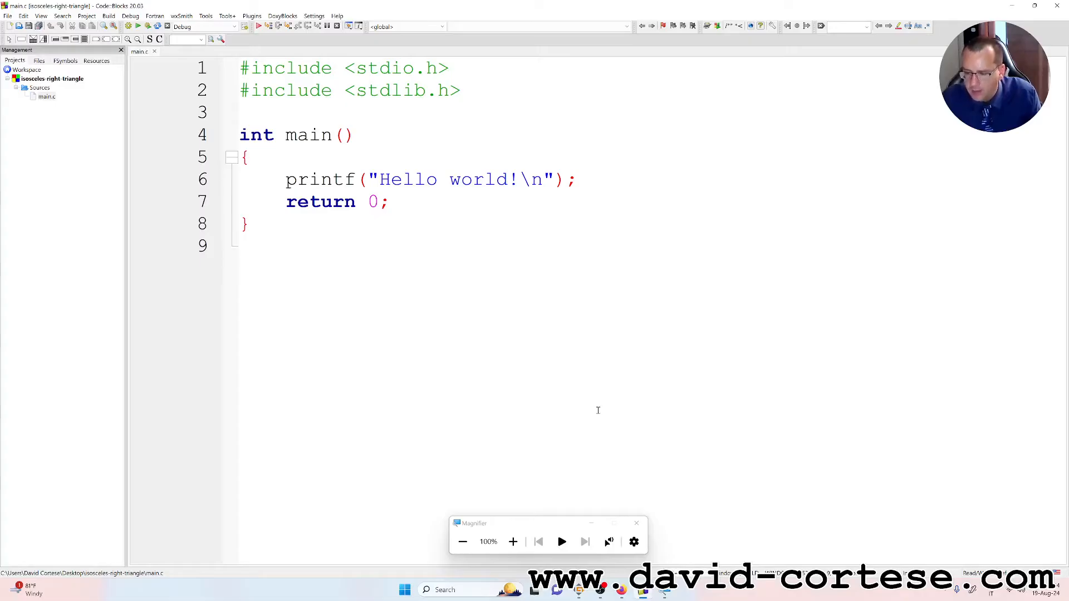
mouse_move(686, 537)
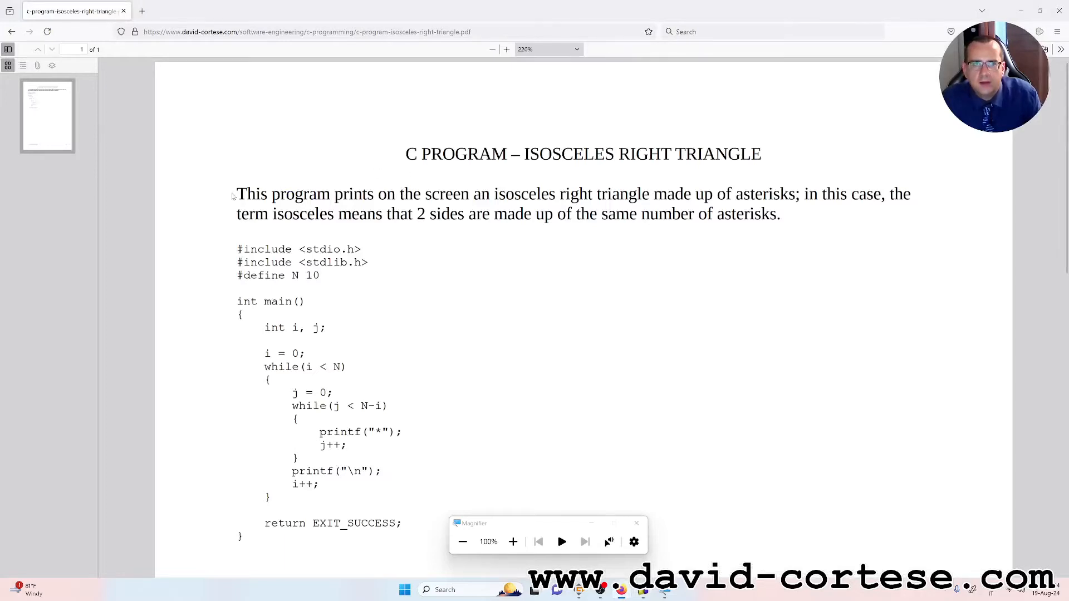
- Highlight the PDF's description of the asterisk isosceles right triangle program
drag(236, 194, 799, 193)
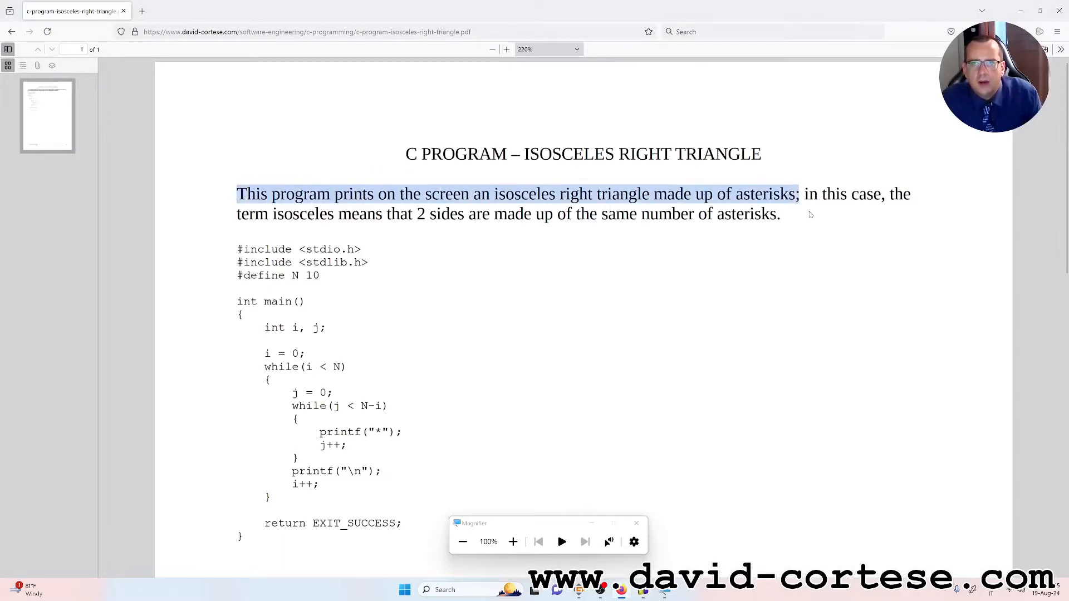
drag(799, 194, 784, 214)
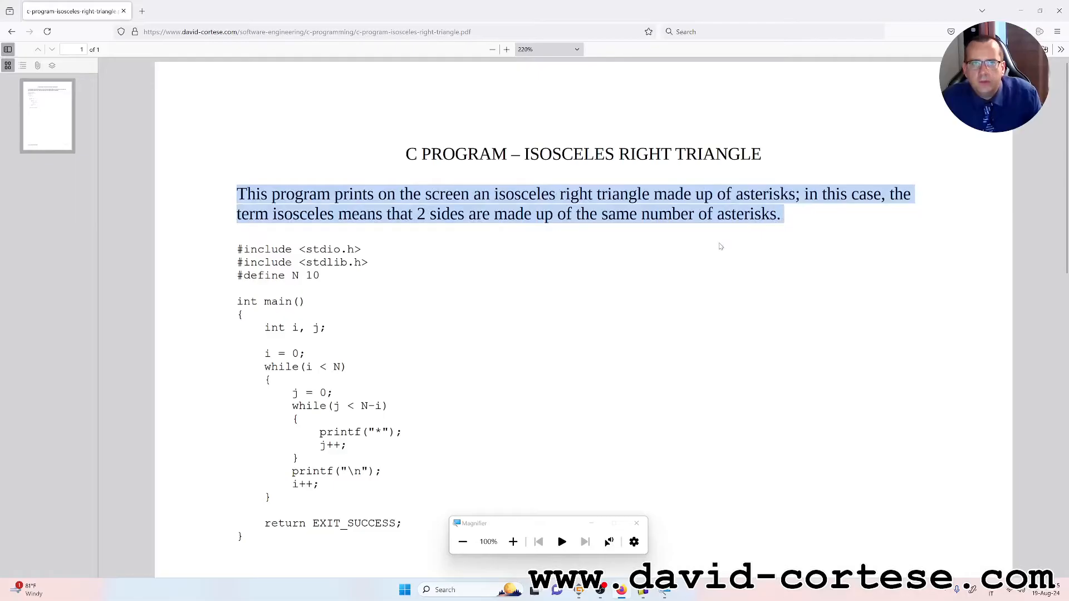
mouse_move(677, 233)
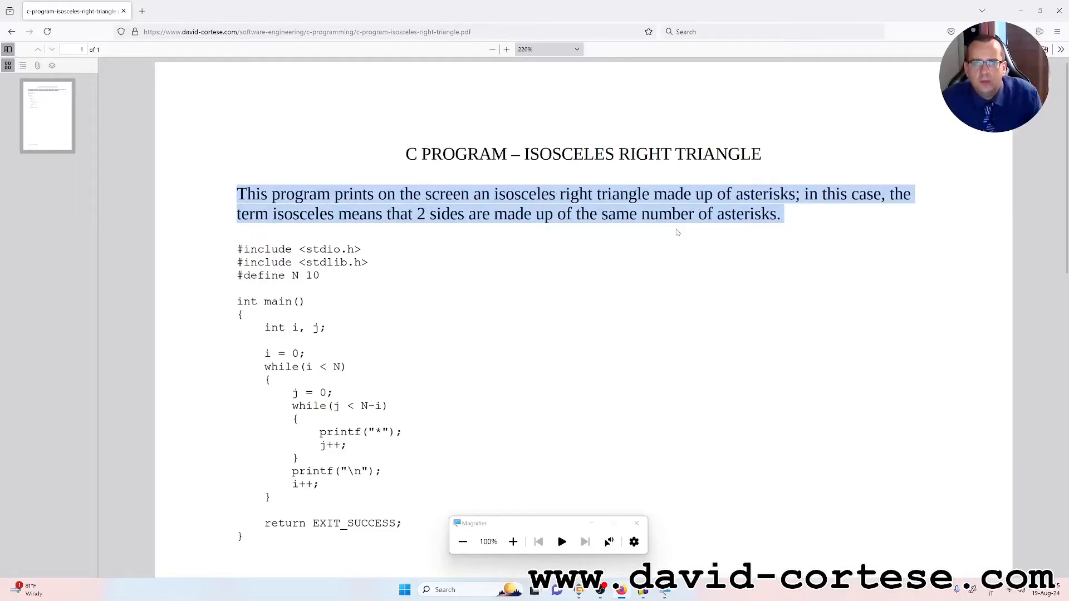
mouse_move(807, 219)
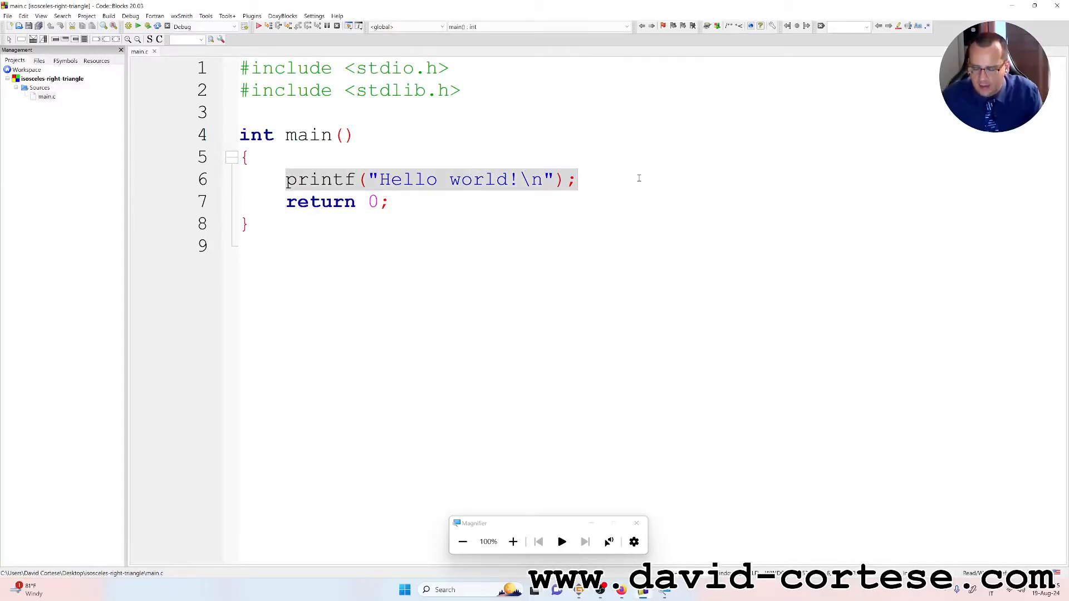
- Delete the Hello world printf line and return EXIT_SUCCESS from main
key(Delete)
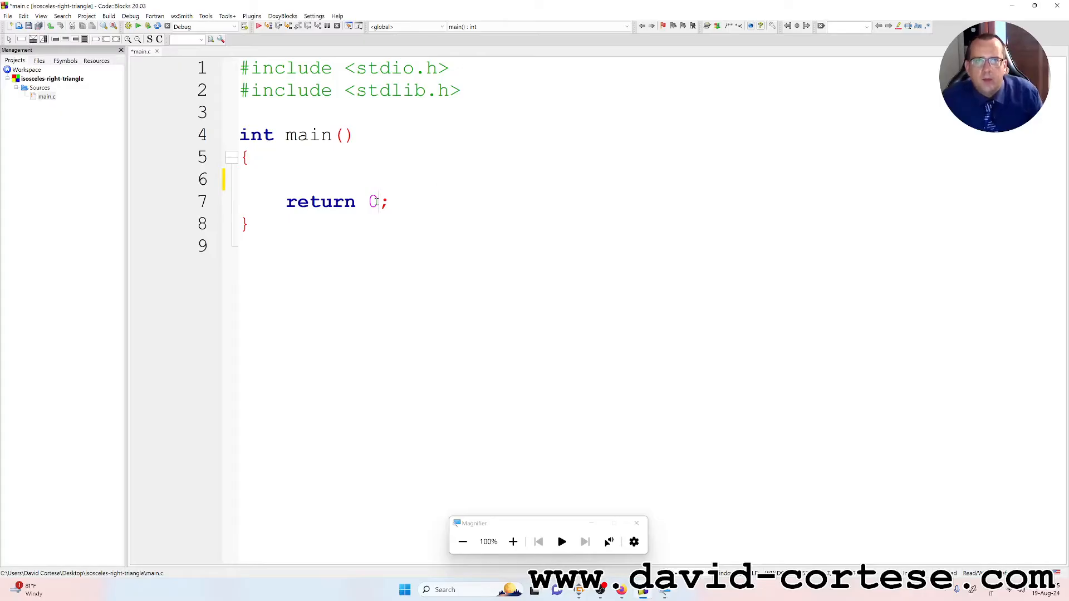
text(E)
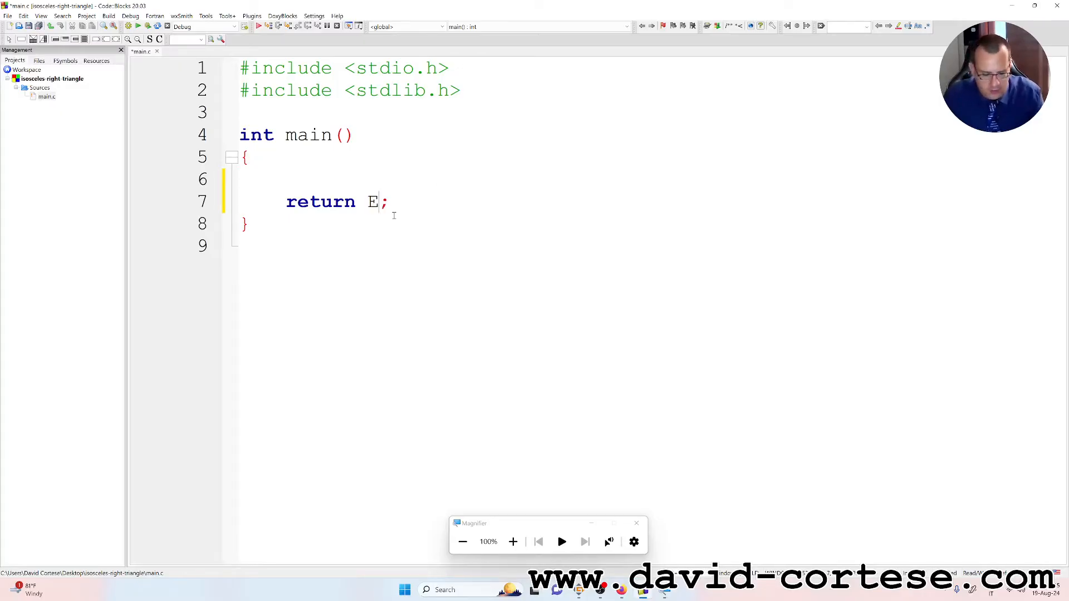
text(XIT_S)
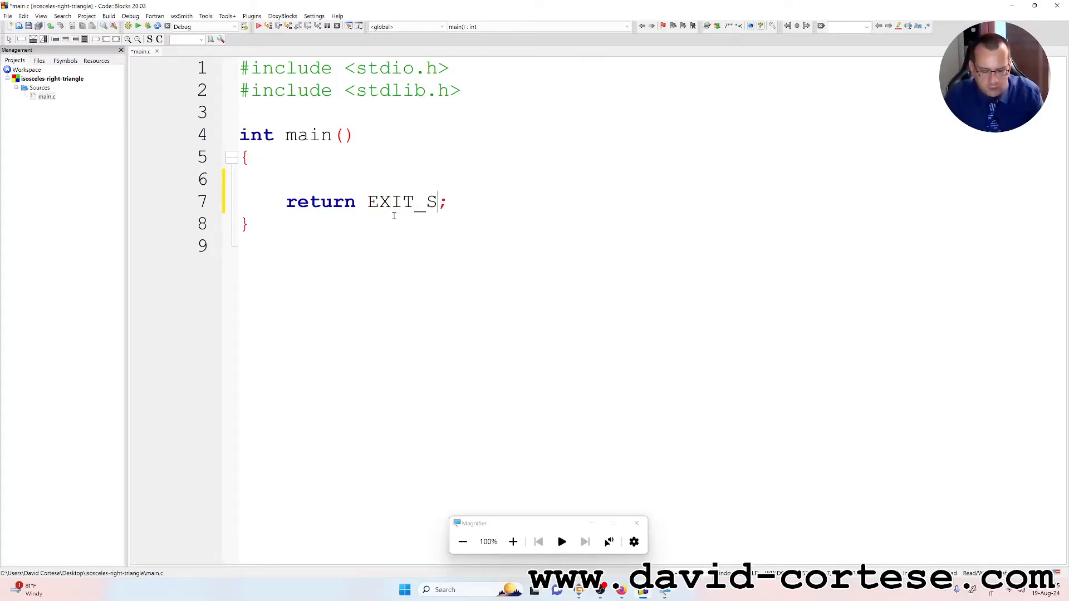
text(UCCESS)
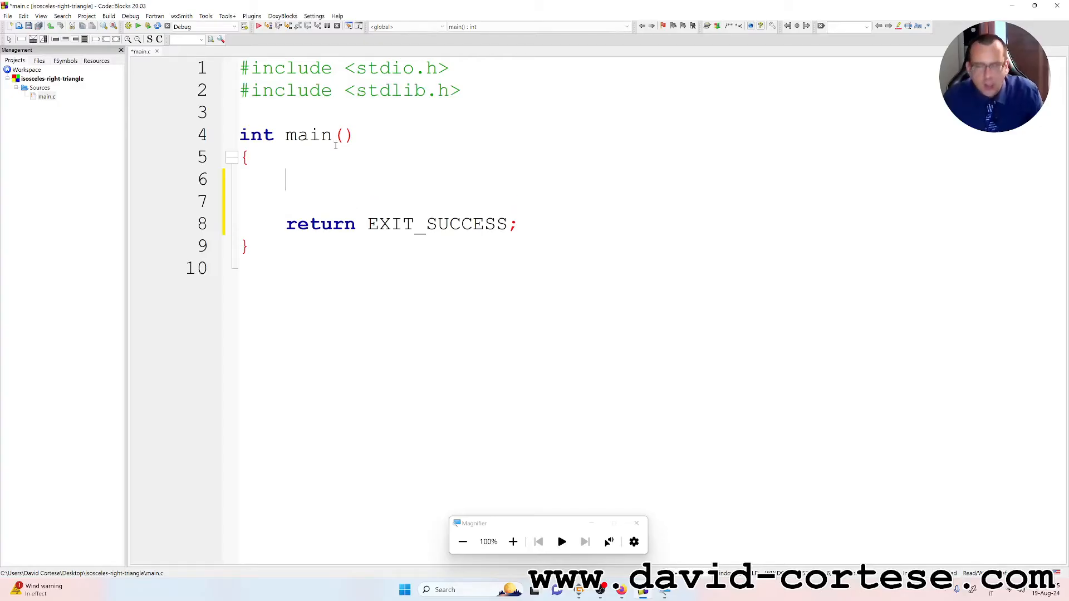
- Add #define N 10 below the includes and place the cursor inside main
text(#)
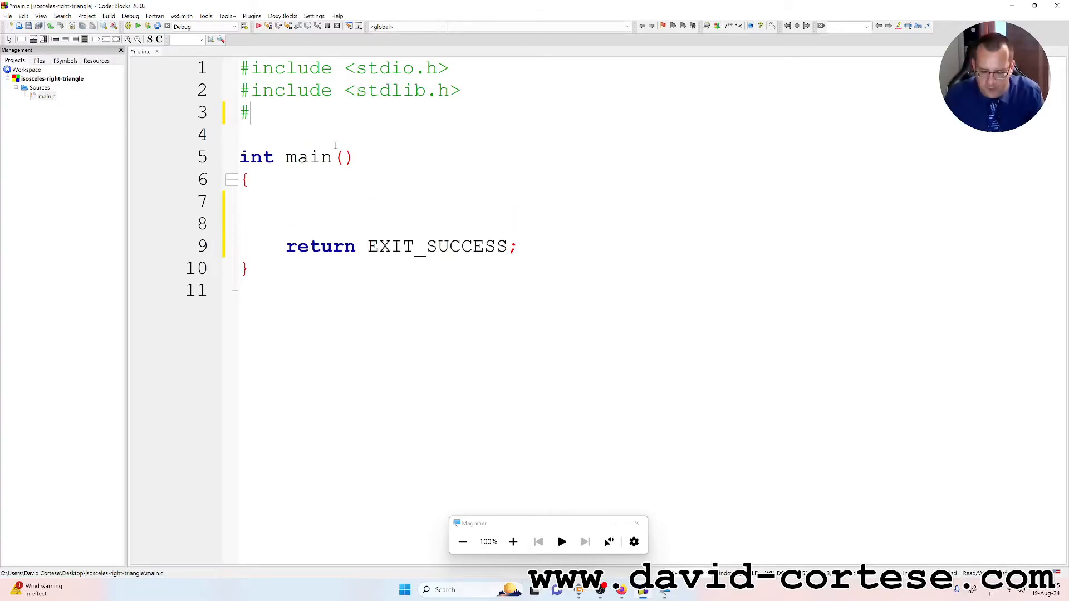
text(define)
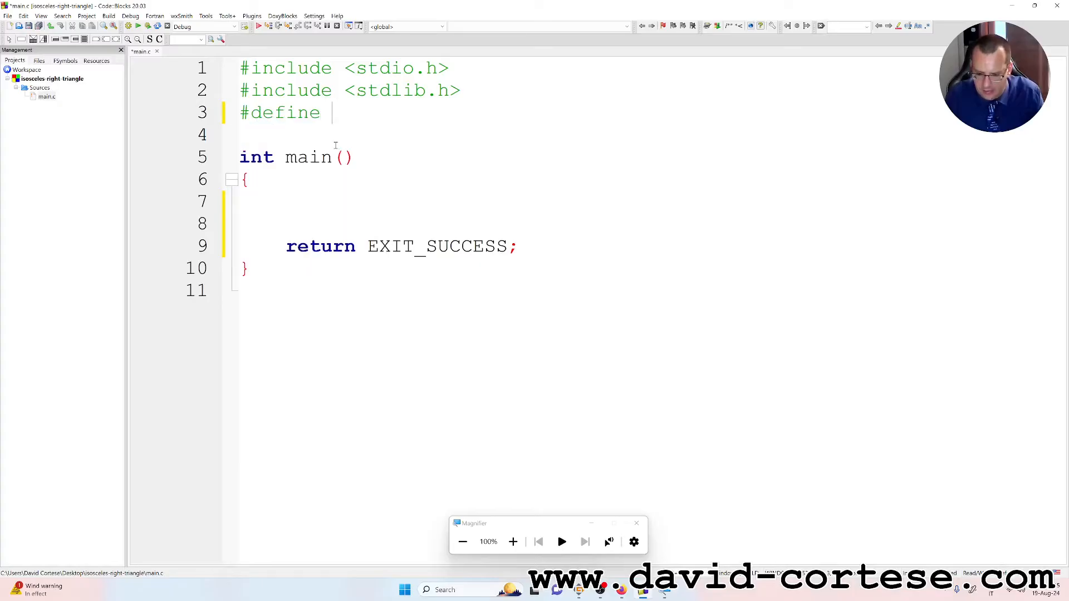
text(N 1)
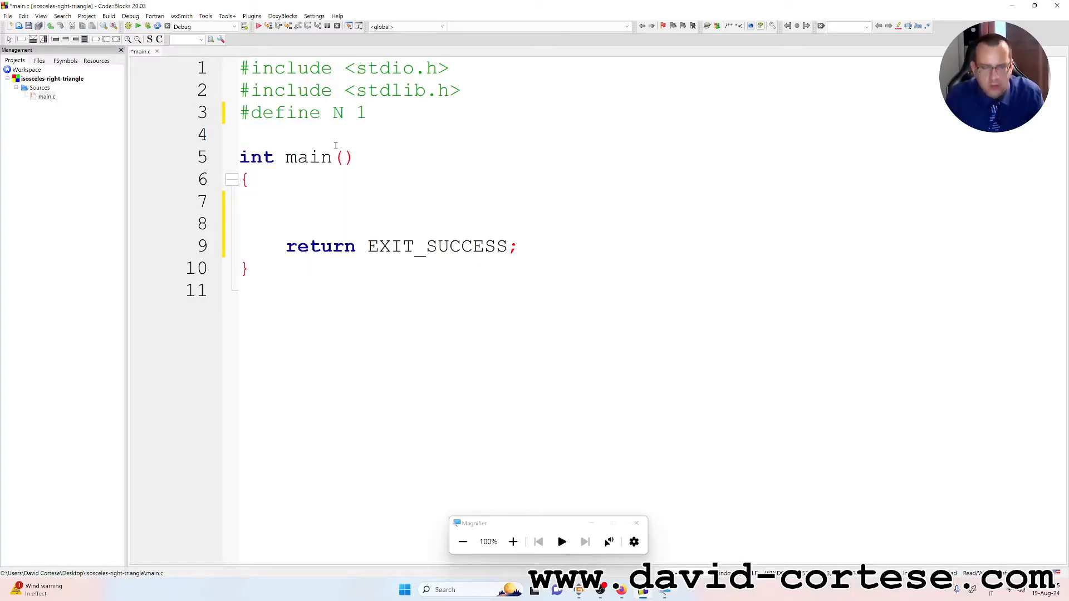
text(0)
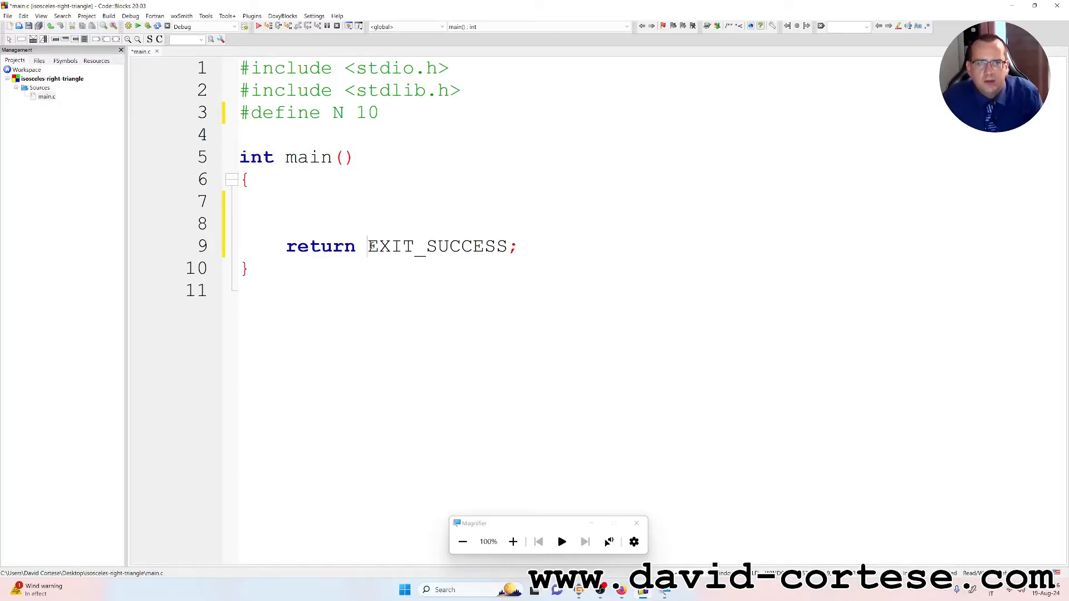
double_click(436, 246)
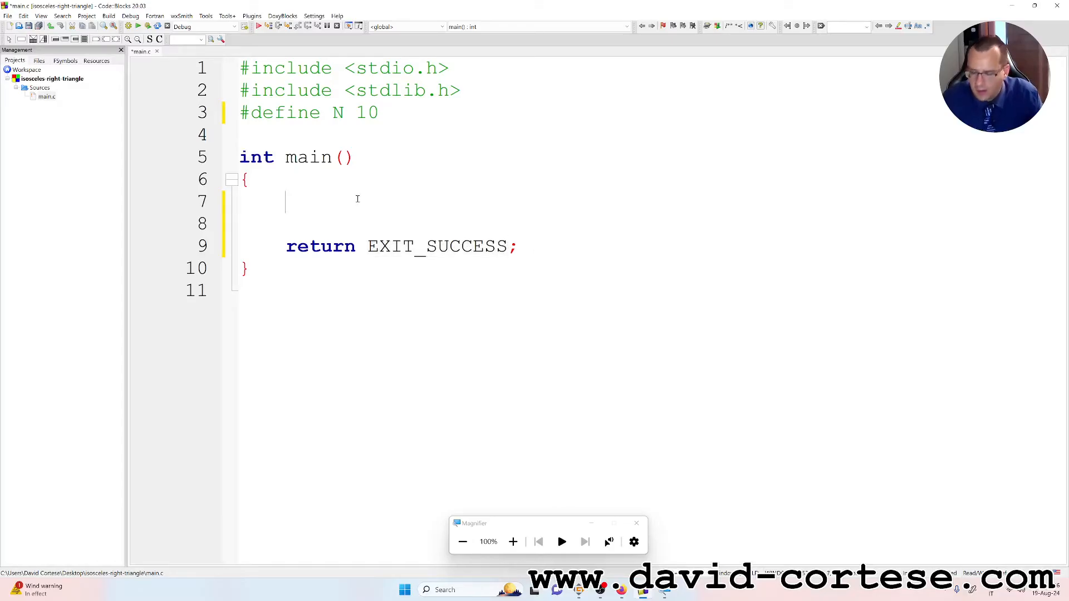
- Declare int i, j; and initialize i = 0 in main
text(i)
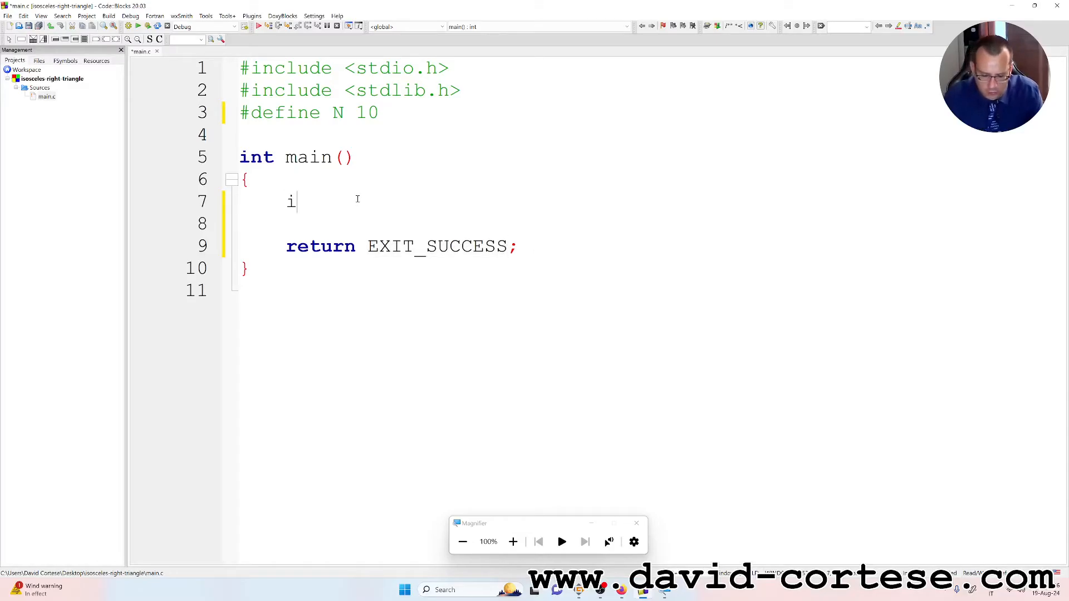
text(nt)
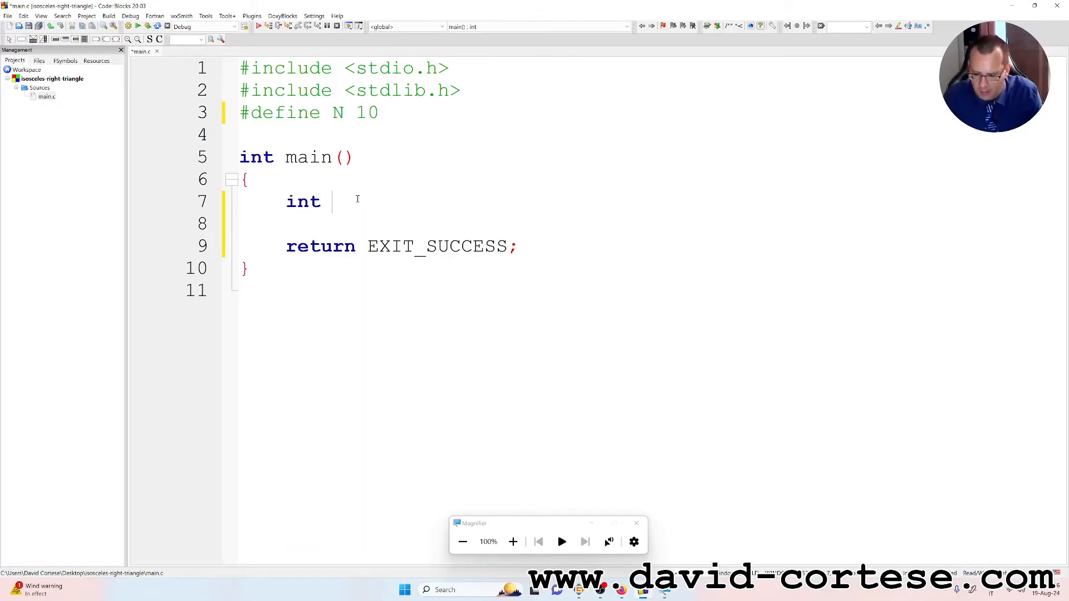
text(i, j;)
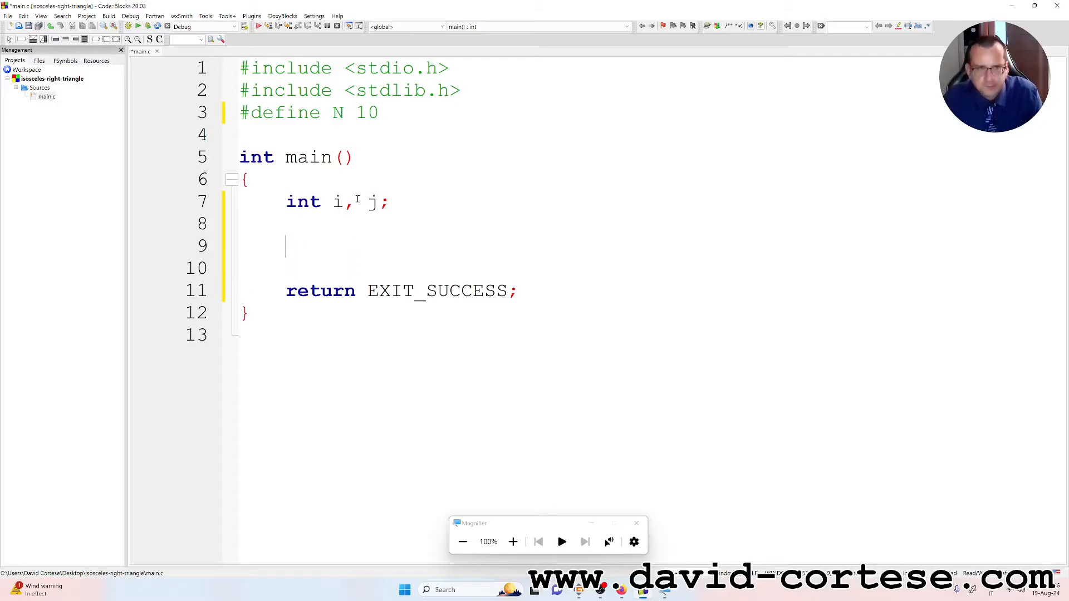
text(i=0)
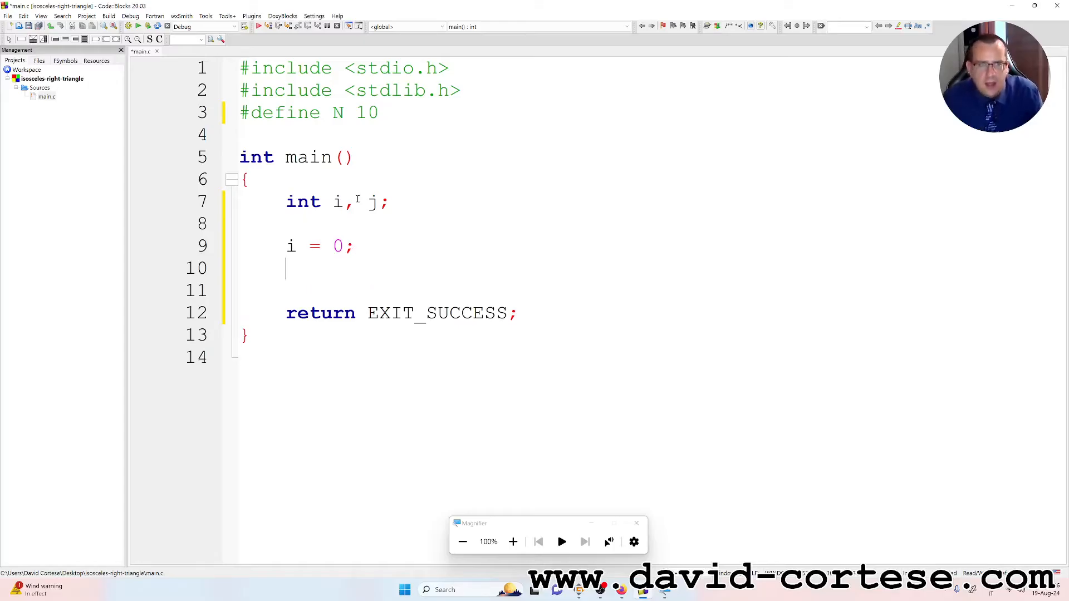
- Open a while (i < N) loop with an empty body
text(while()
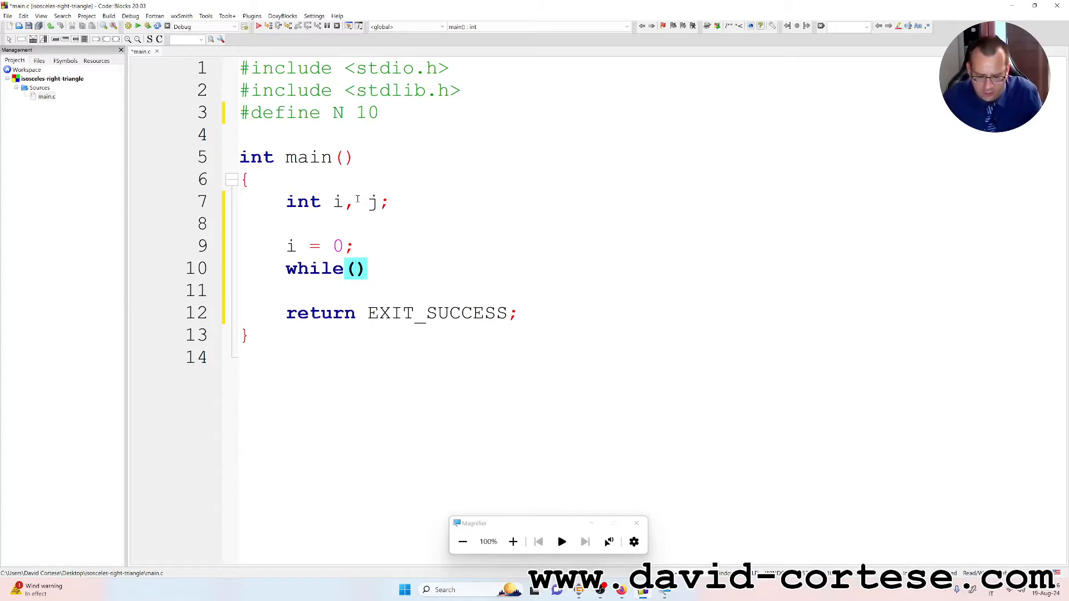
text(i <)
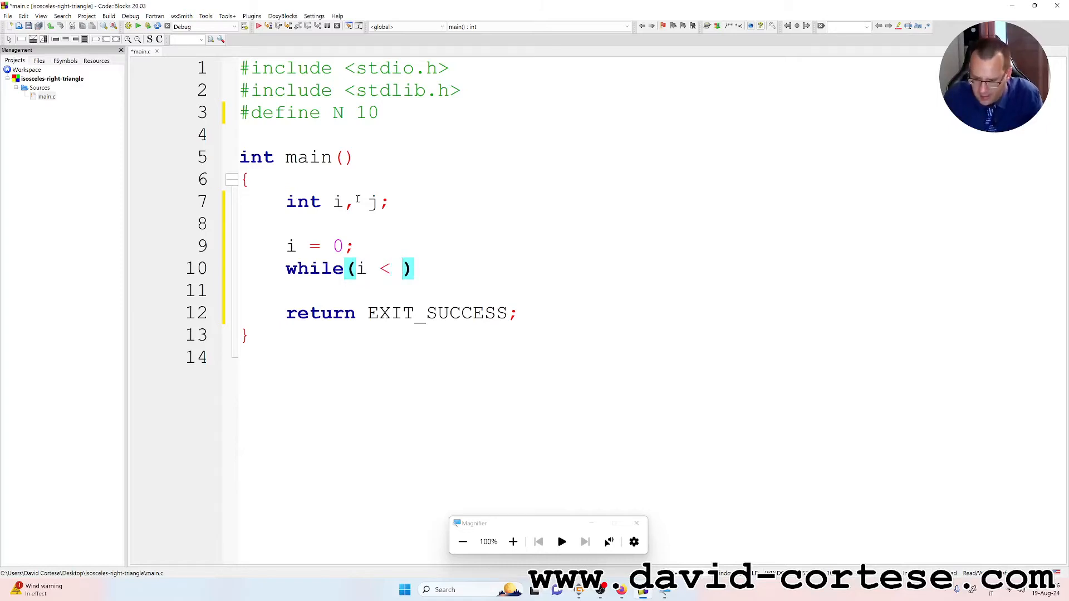
text(N)
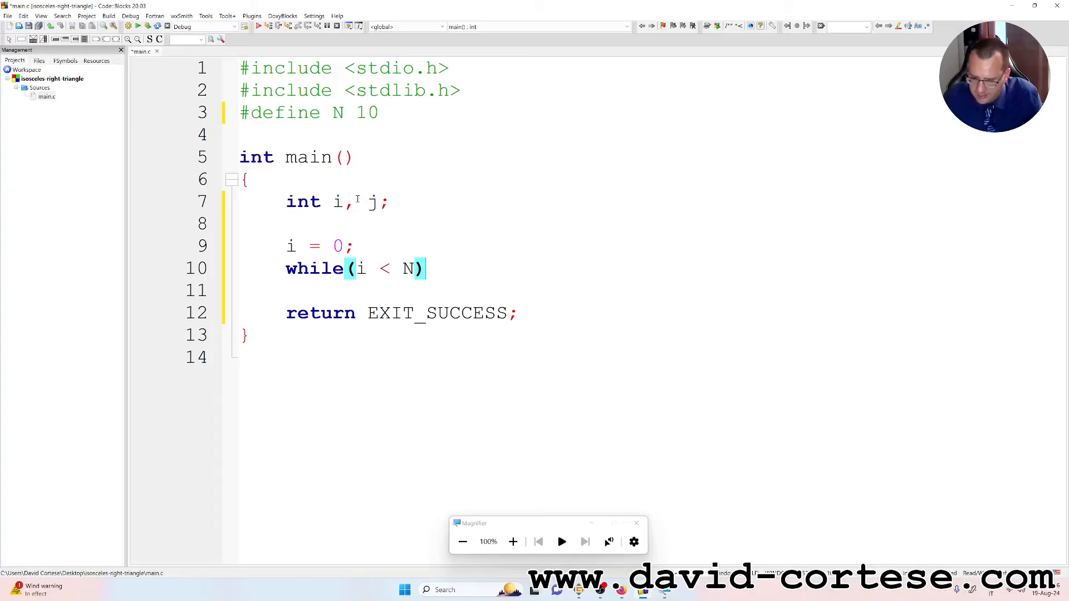
text({)
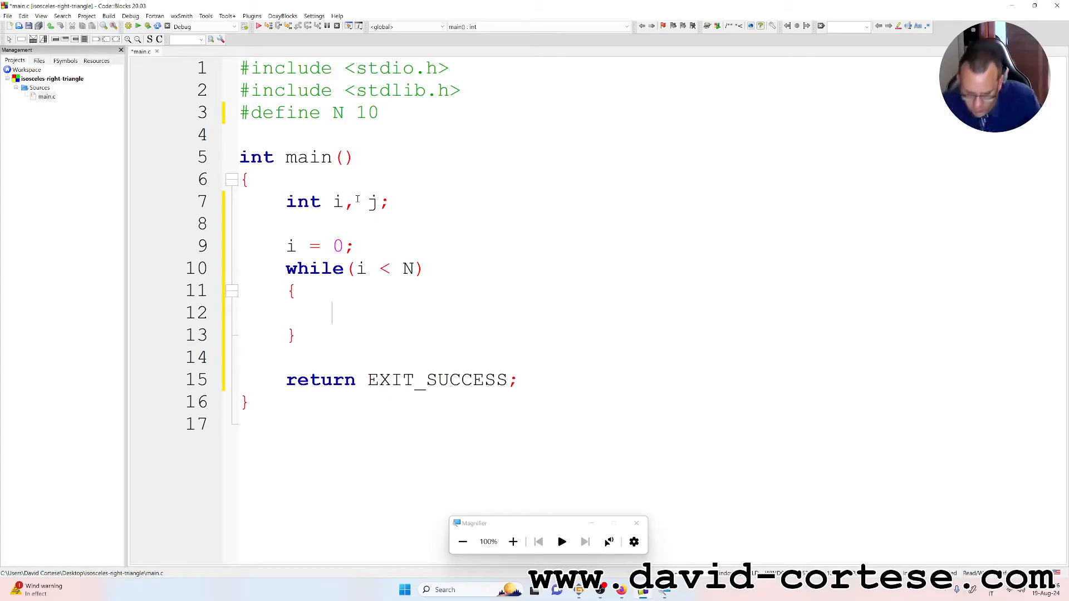
- Reset j to 0 inside the outer loop and begin a while loop via autocompletion
text(j =)
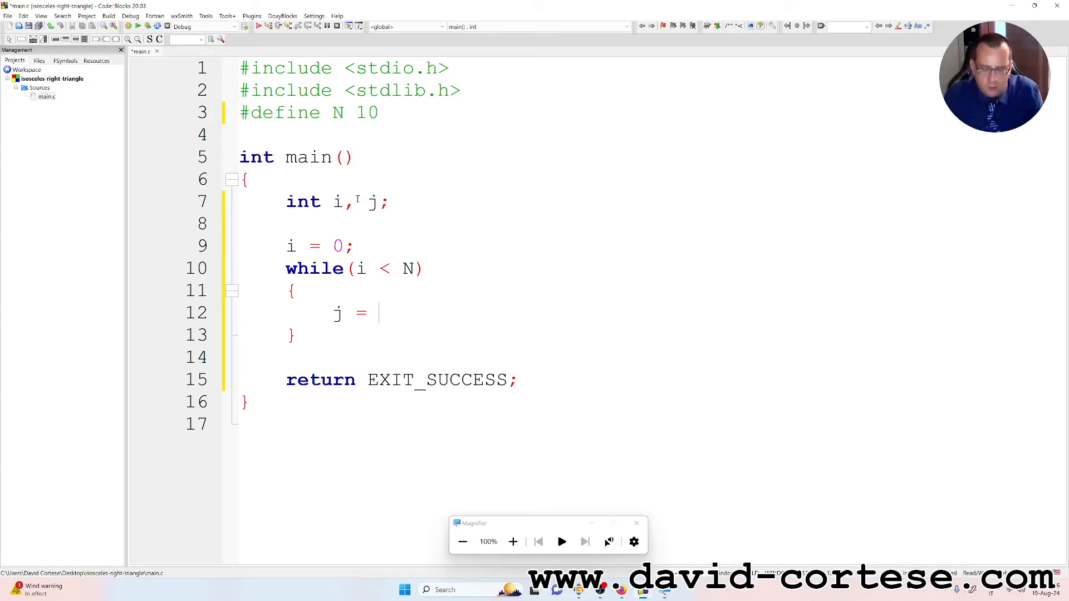
text(0;)
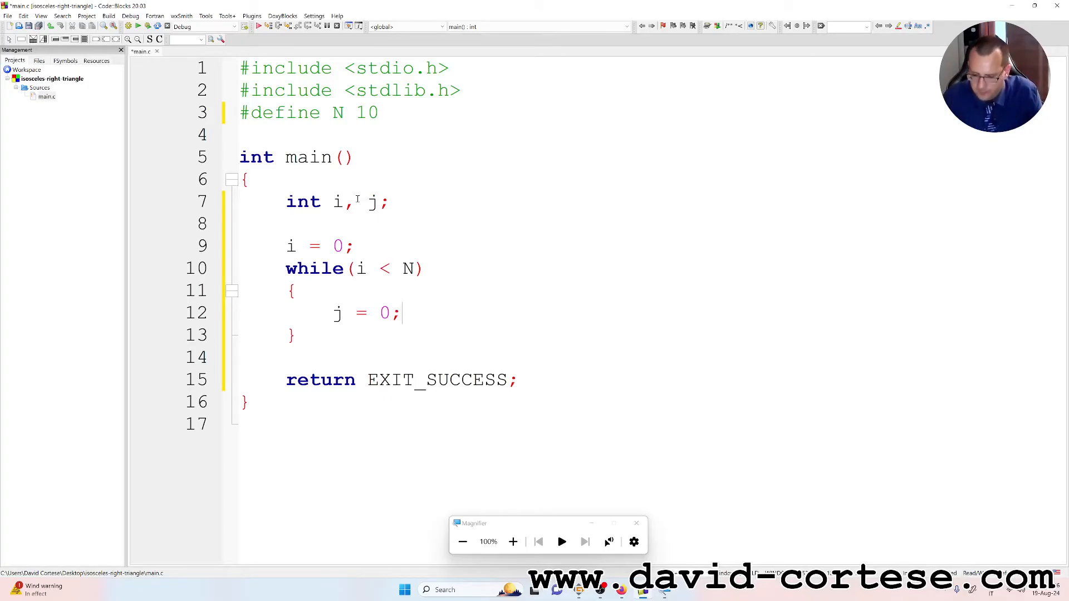
text(whui)
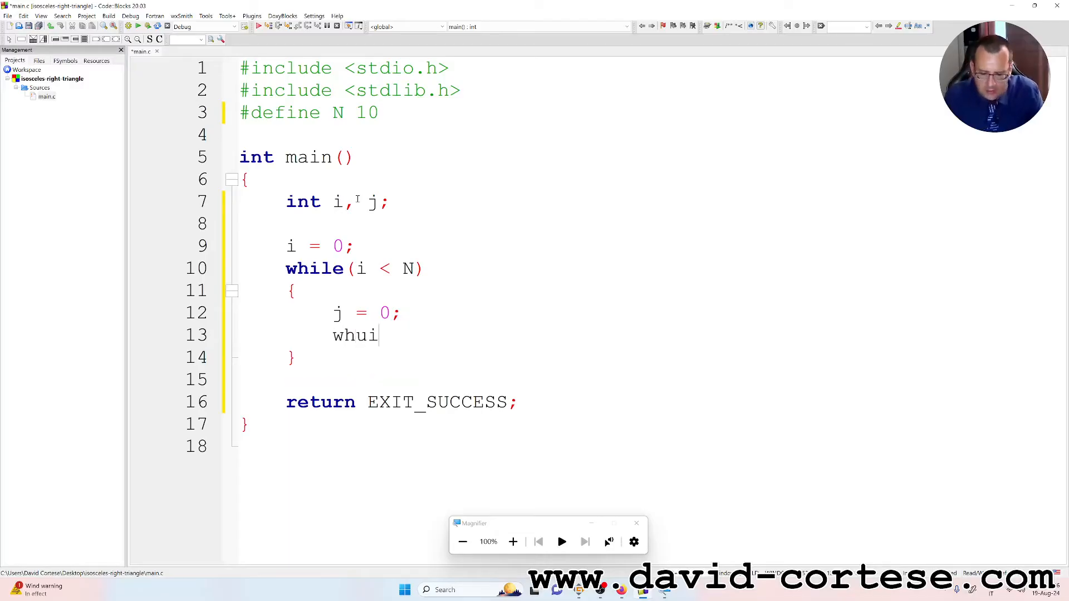
key(BackSpace)
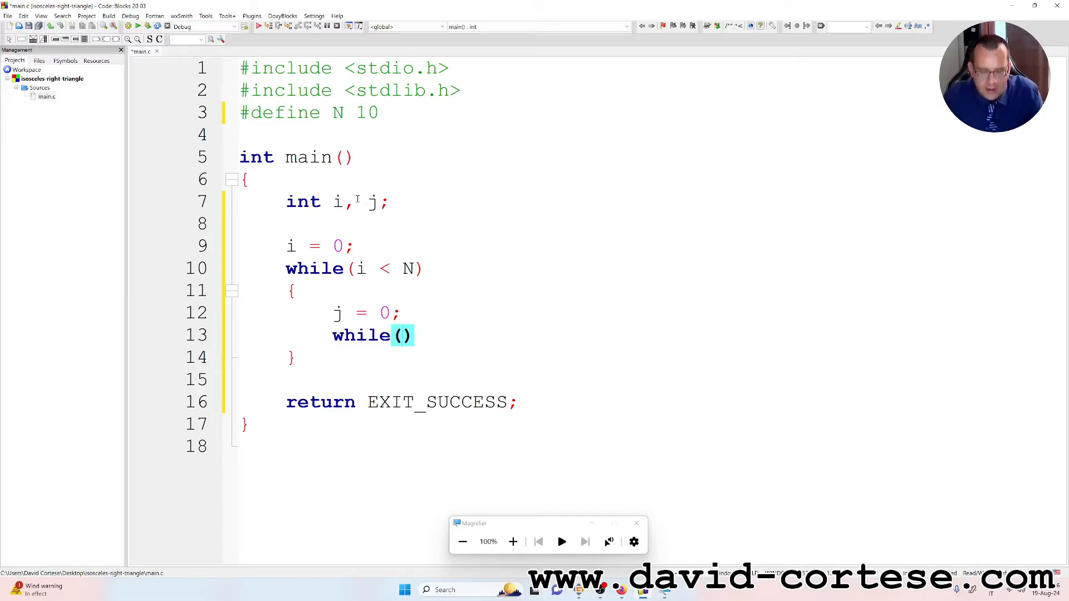
- Give the inner while loop the condition j < N-i
text(j <)
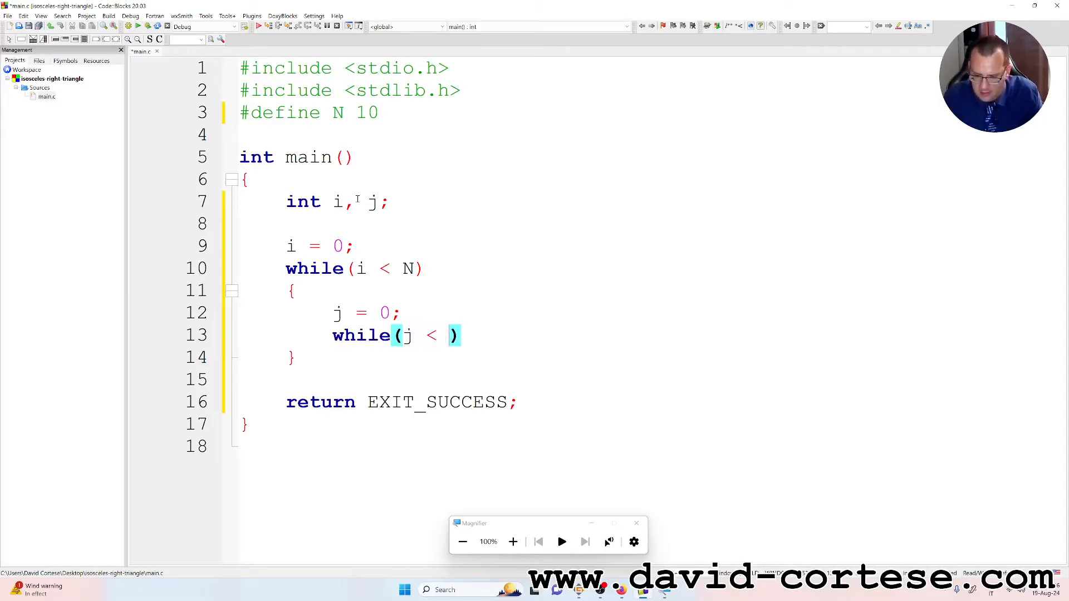
text(N-)
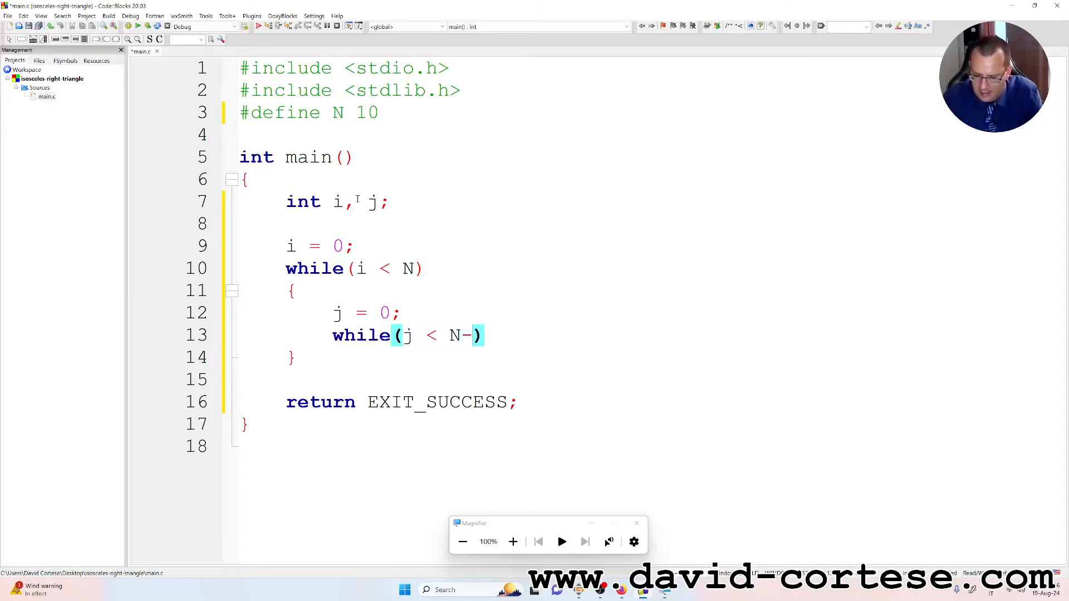
text(i)
text({)
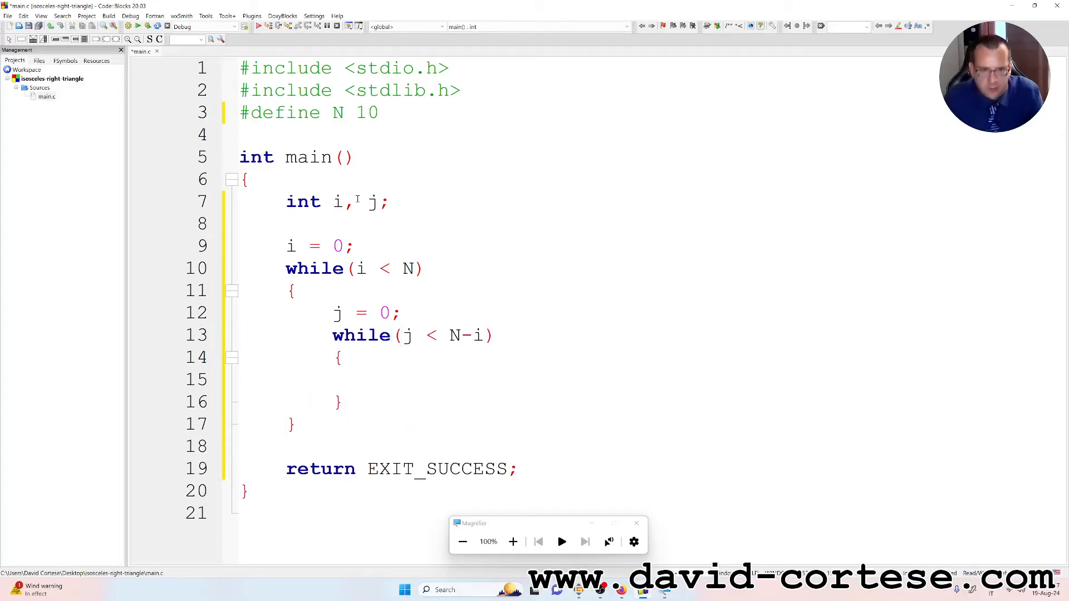
- Write the inner loop body: printf("*"); followed by j++;
text(printf()
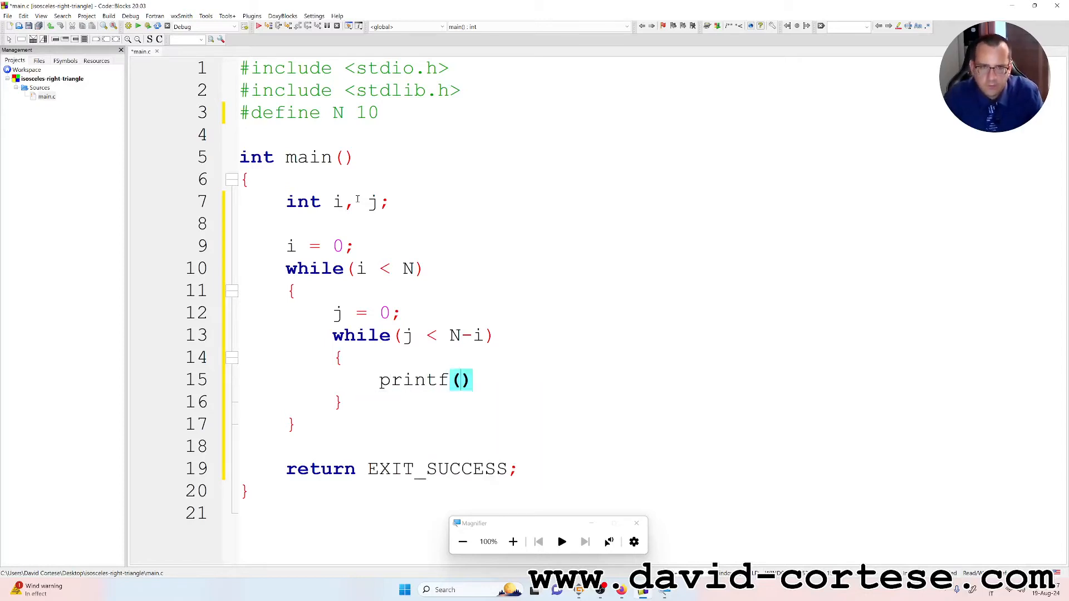
text("")
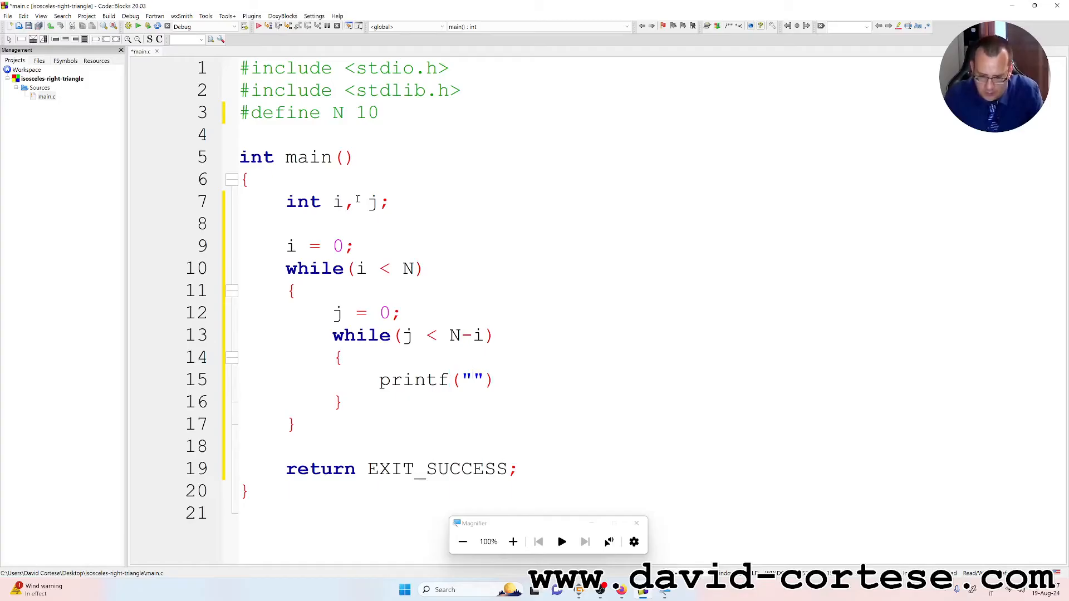
text(*)
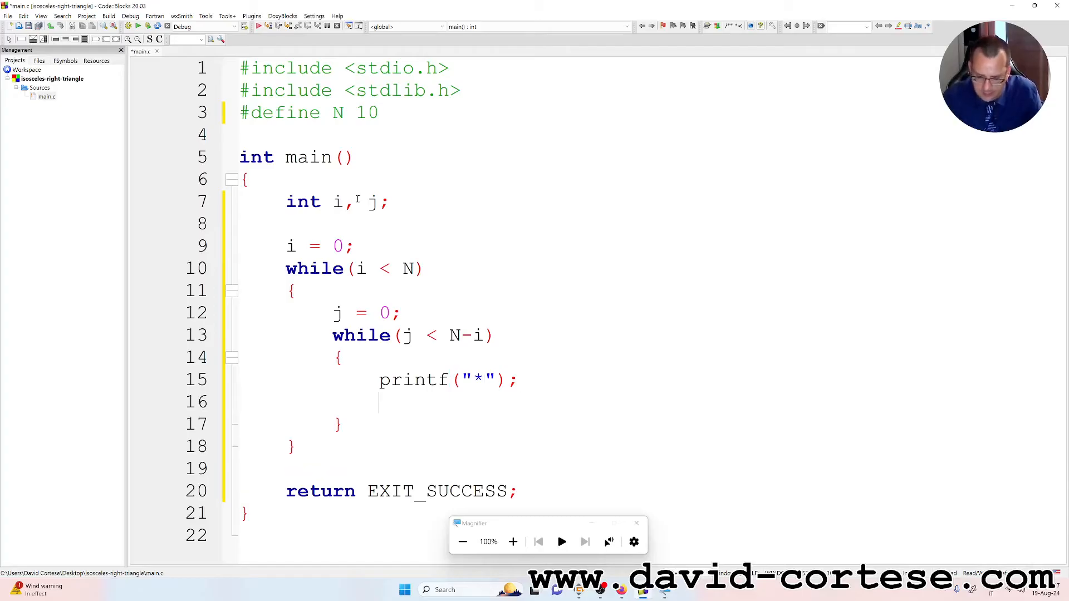
text(j++)
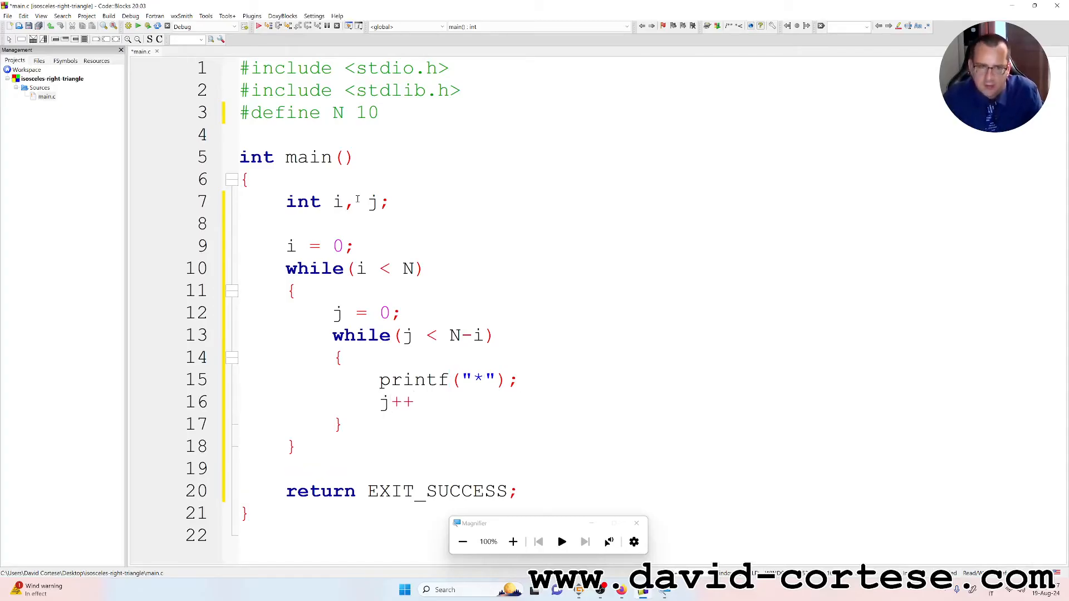
text(;)
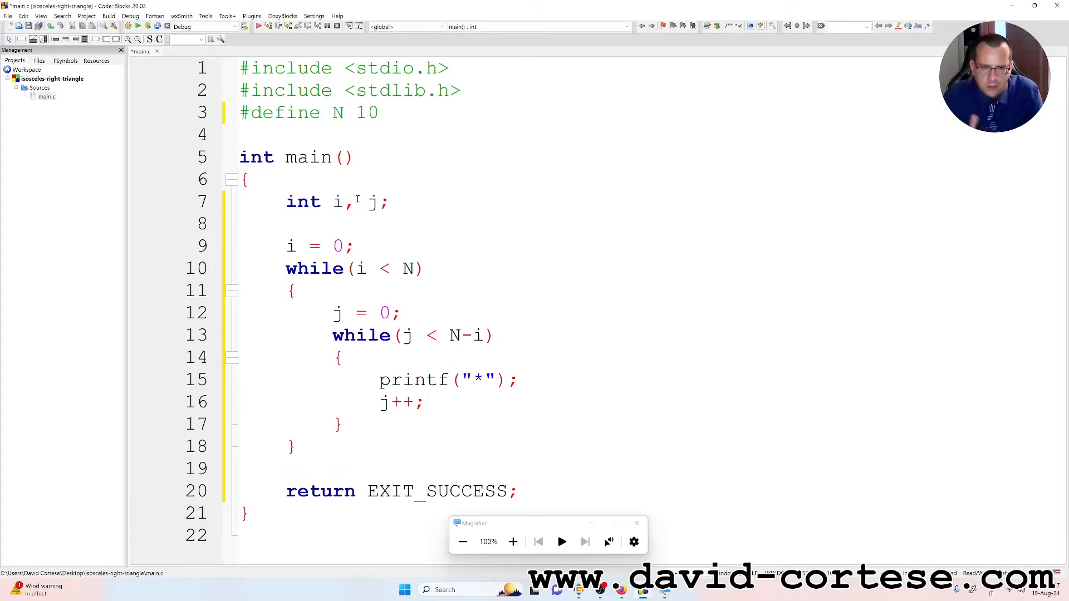
click(339, 357)
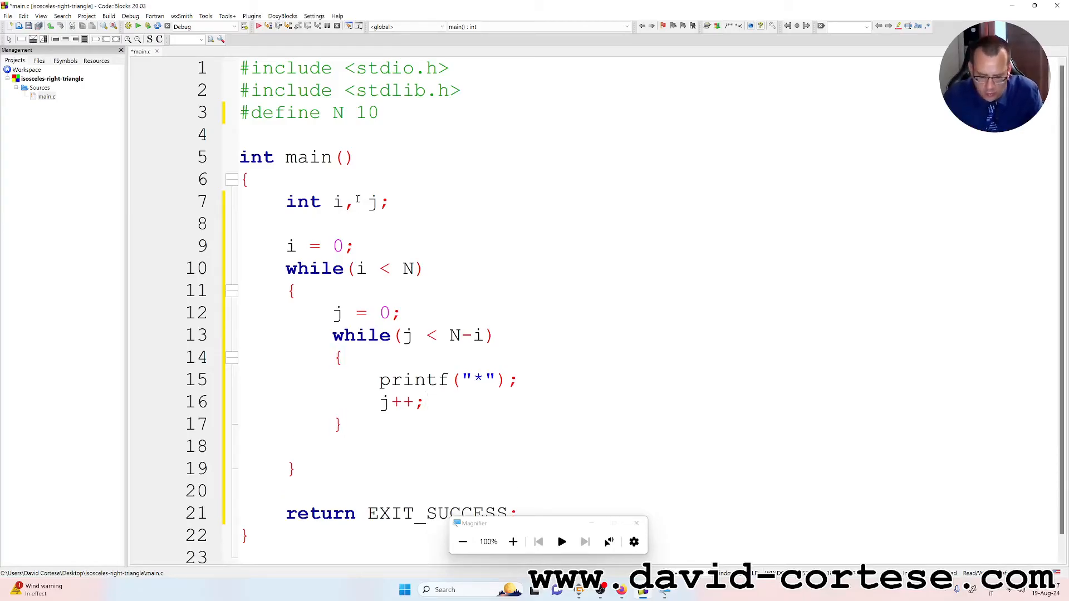
- After the inner loop add printf("\n"); and i++; to finish the outer loop body
text(printf()
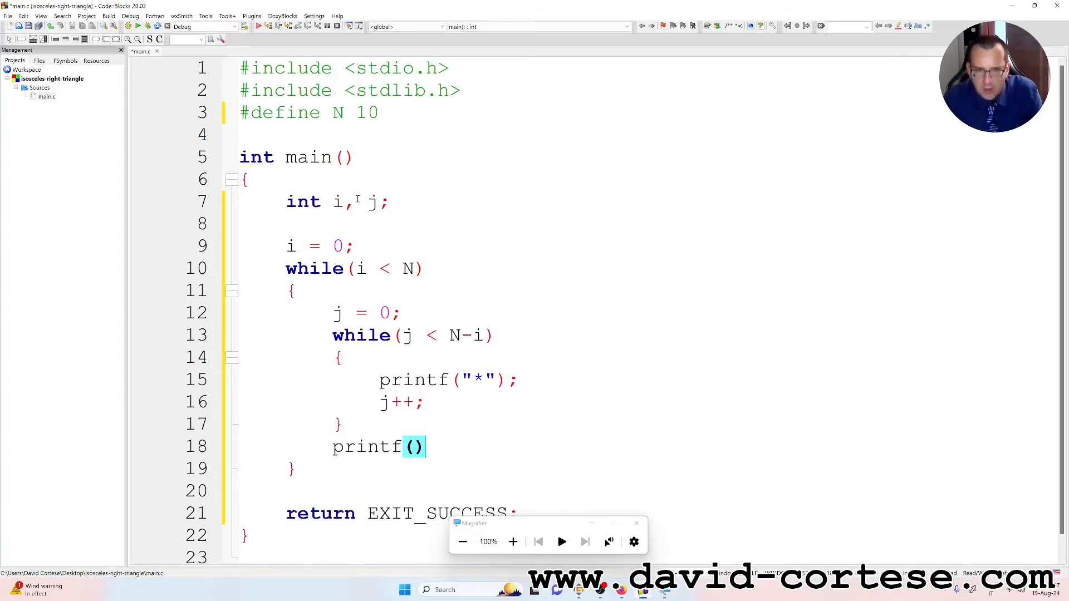
text("")
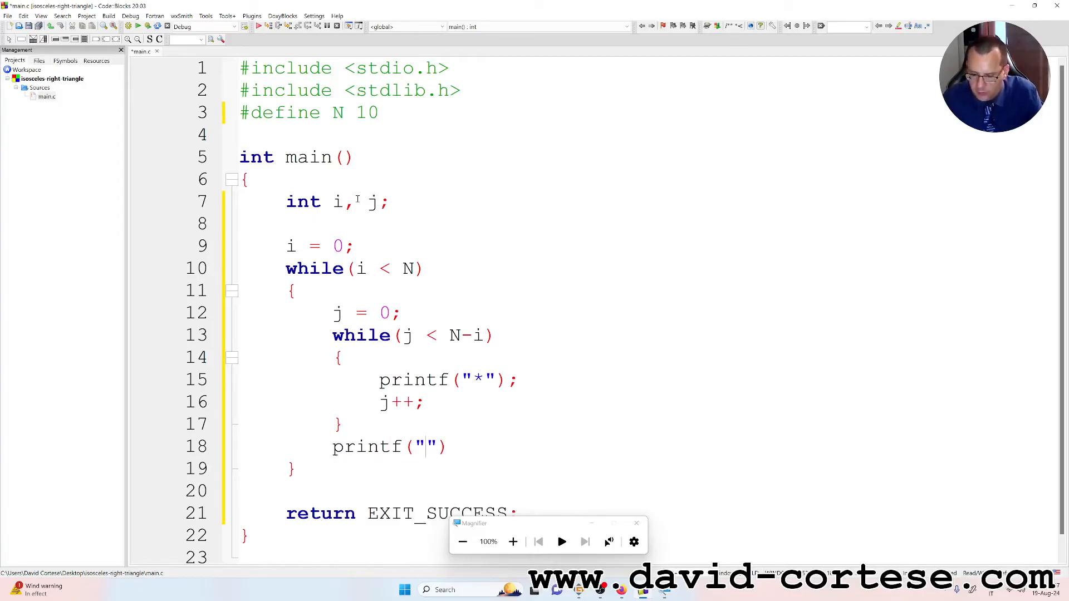
text(\n)
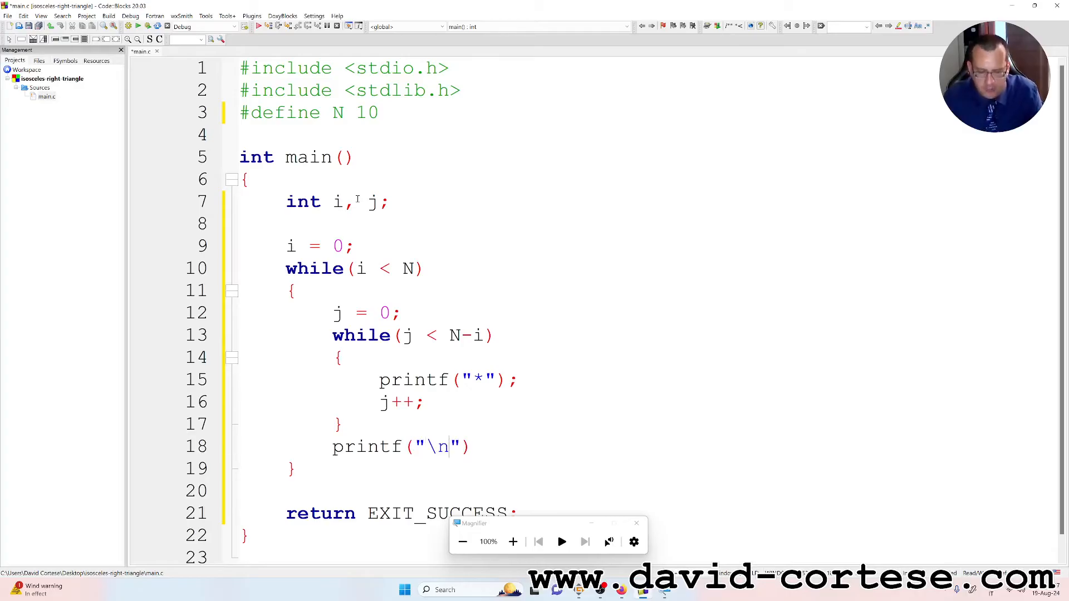
text(;)
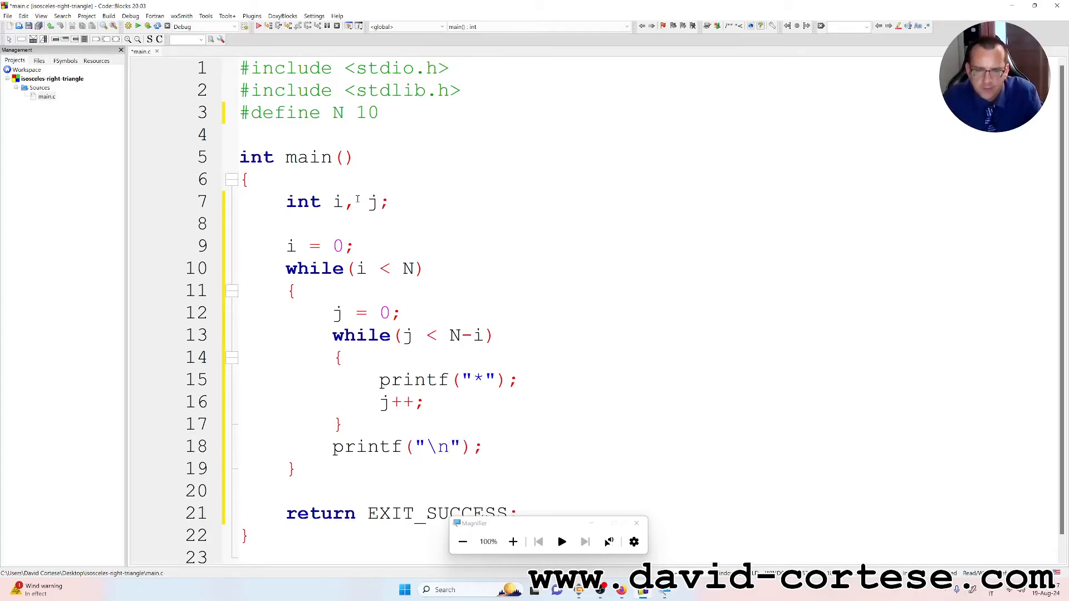
text(i)
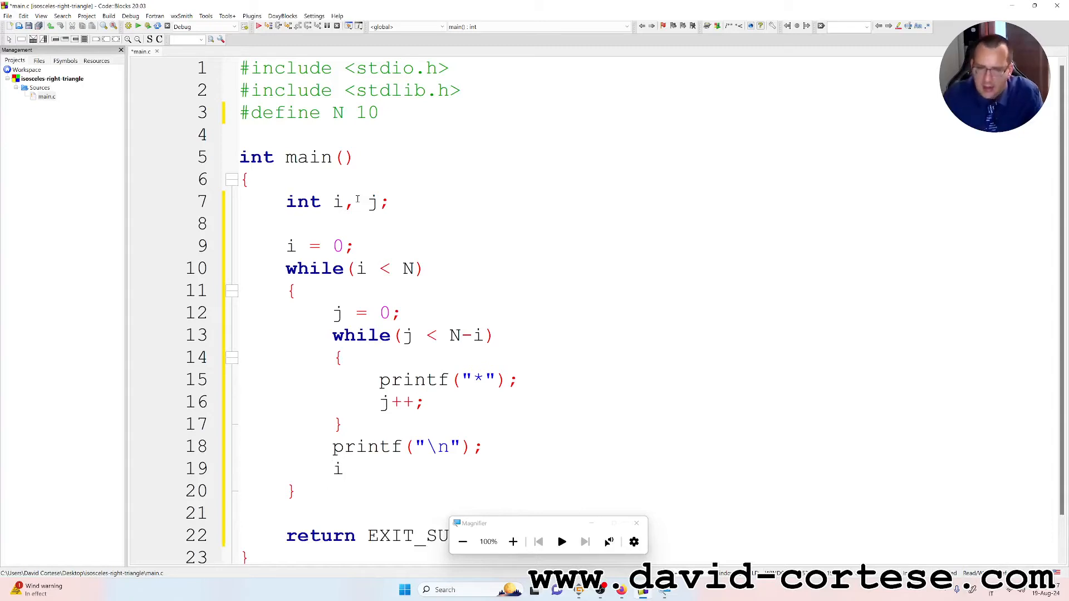
text(++;)
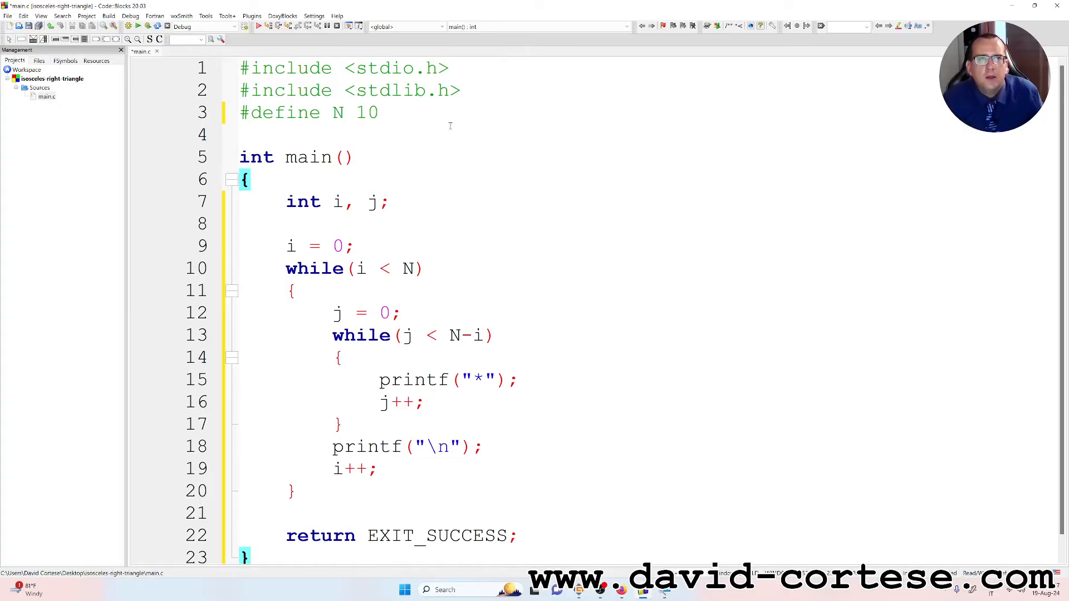
click(655, 590)
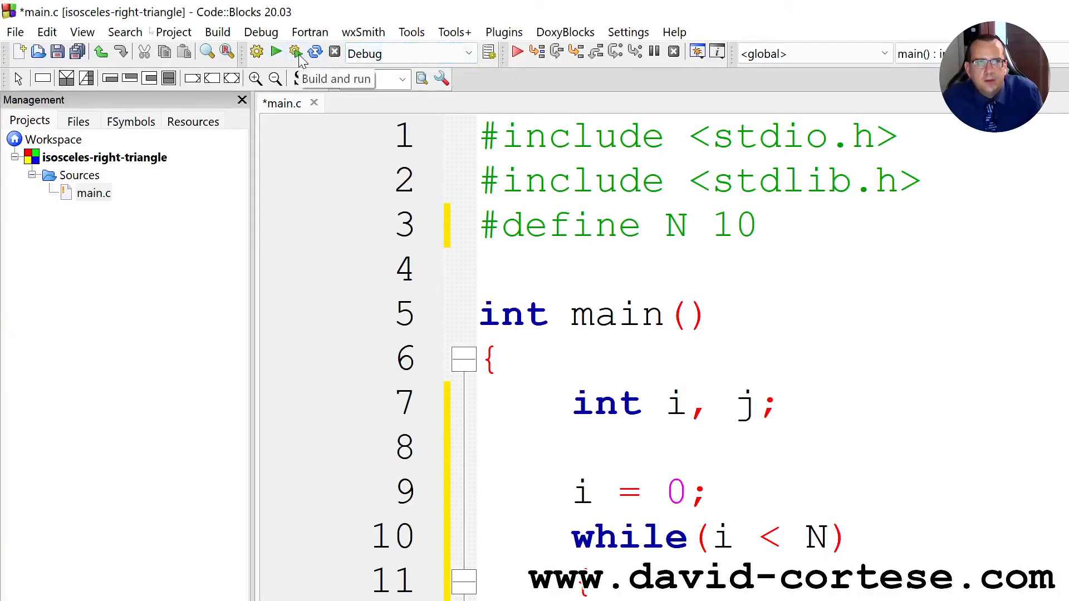
- Build and run the triangle program in Debug, inspect the asterisk output, then switch the target to Release
click(294, 53)
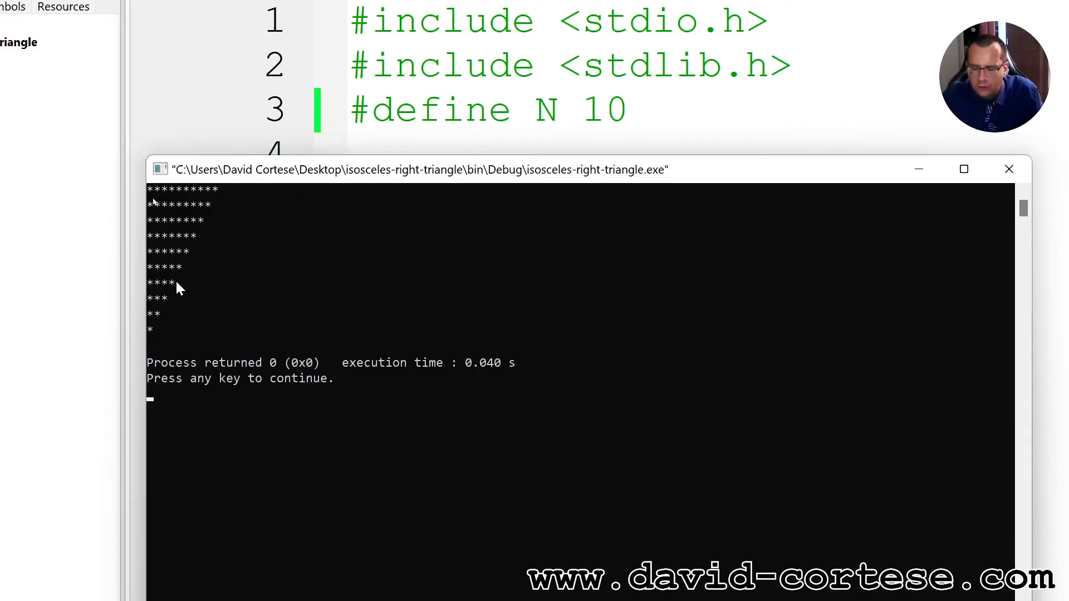
mouse_move(176, 224)
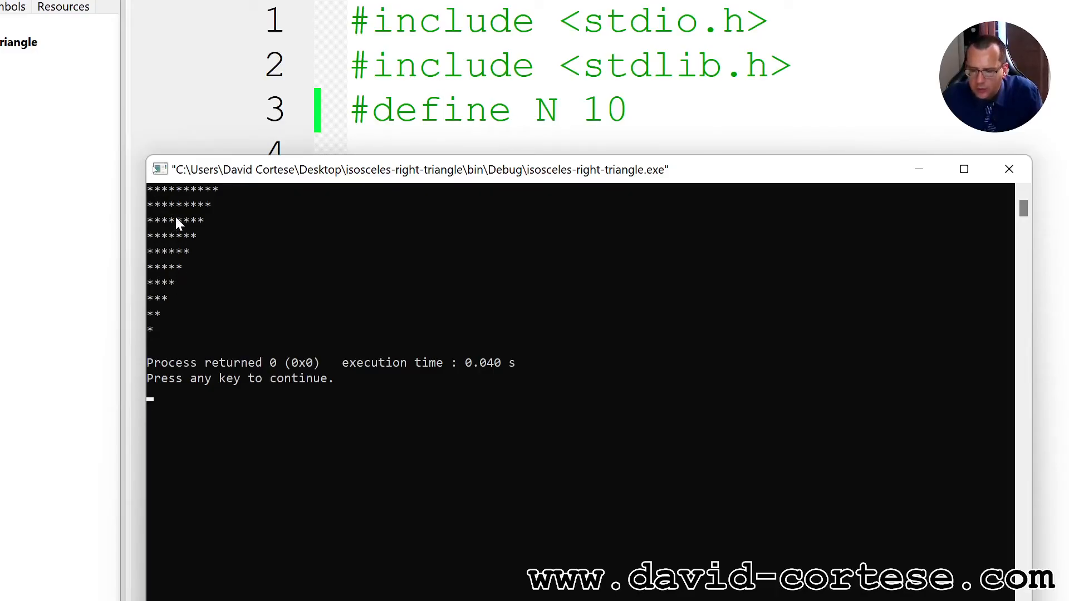
mouse_move(302, 210)
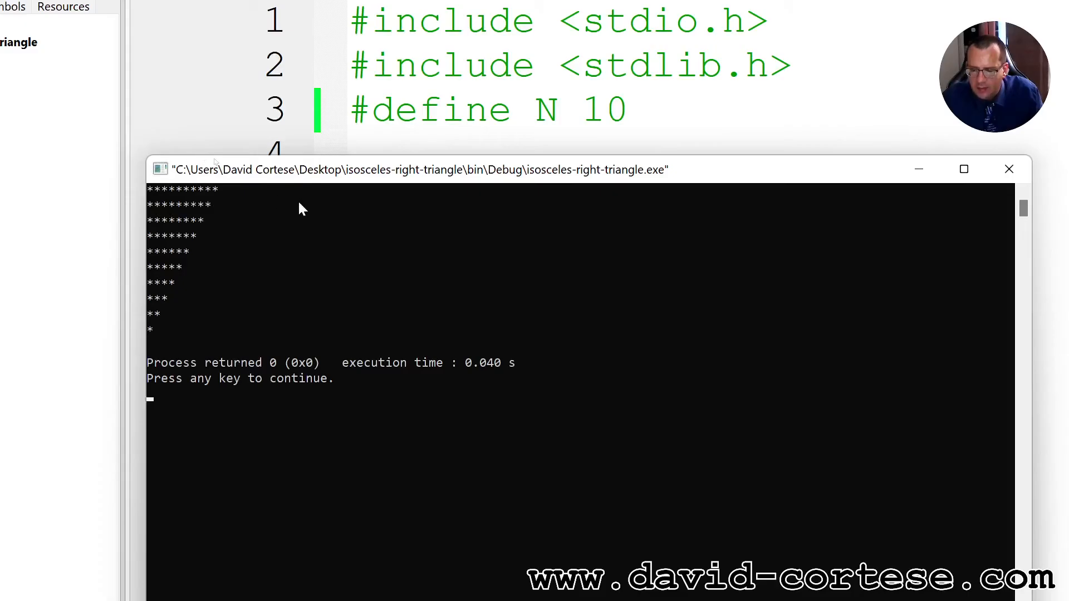
mouse_move(314, 209)
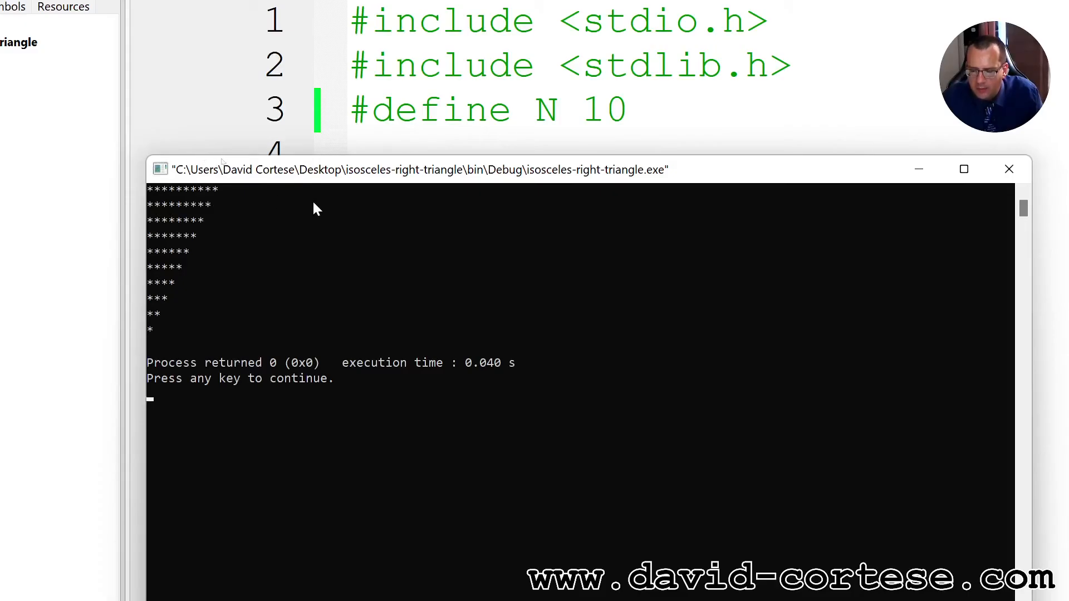
mouse_move(130, 192)
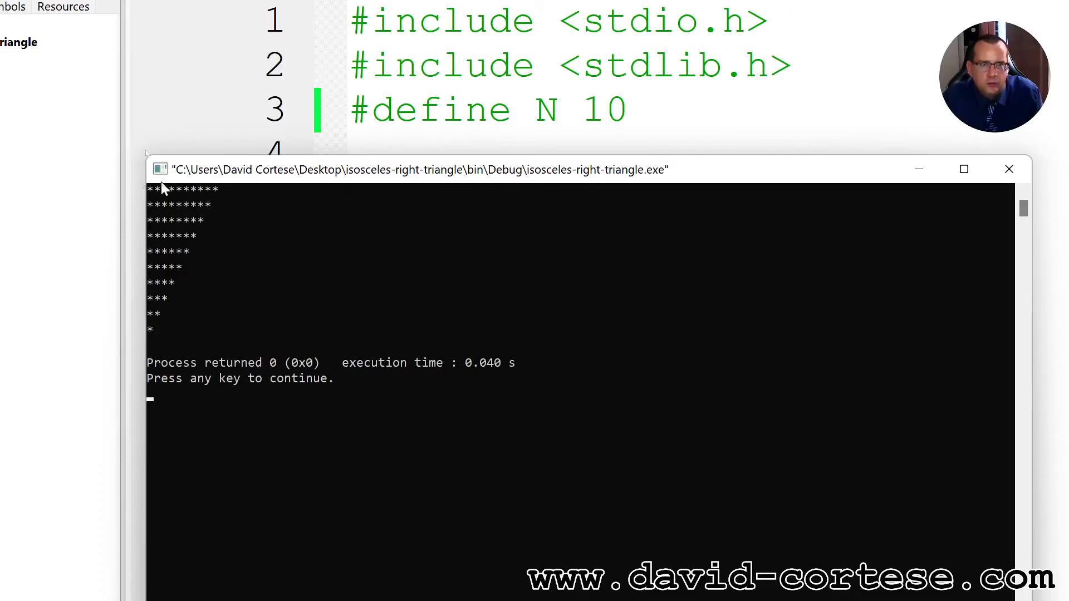
click(205, 194)
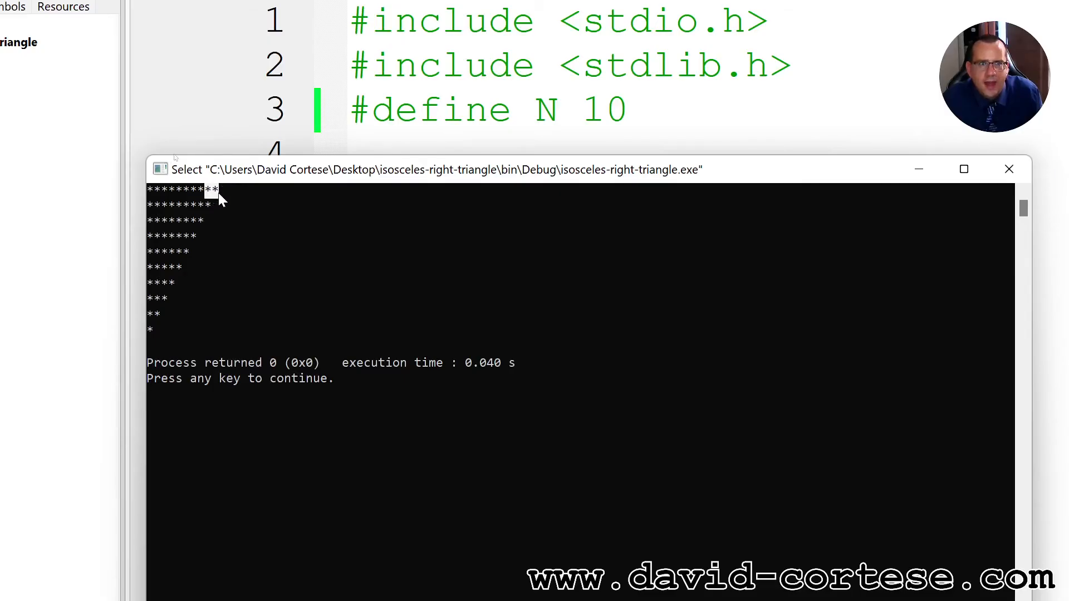
mouse_move(132, 348)
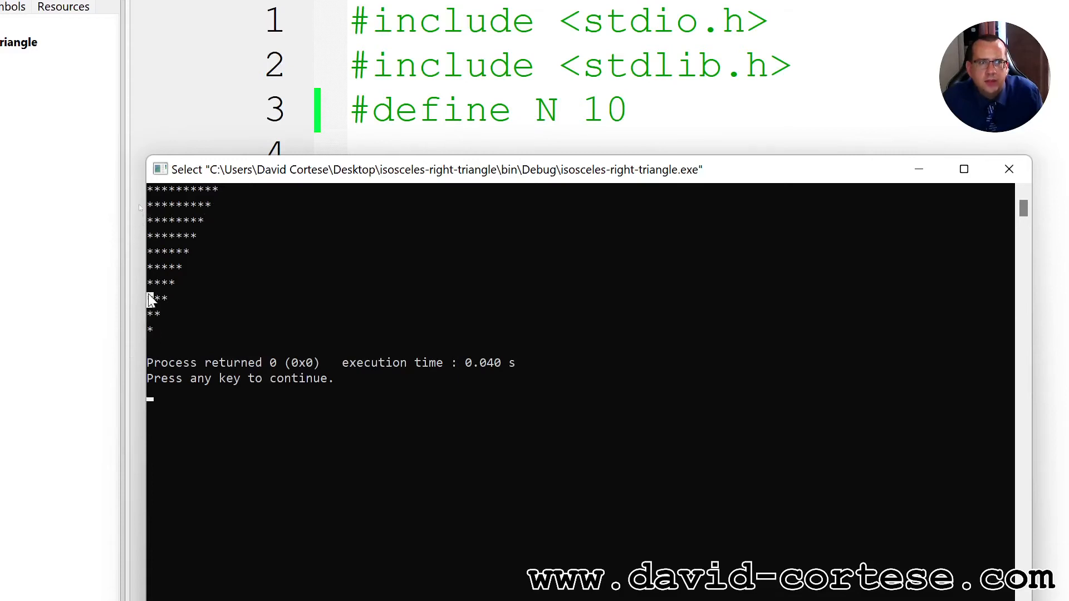
mouse_move(150, 238)
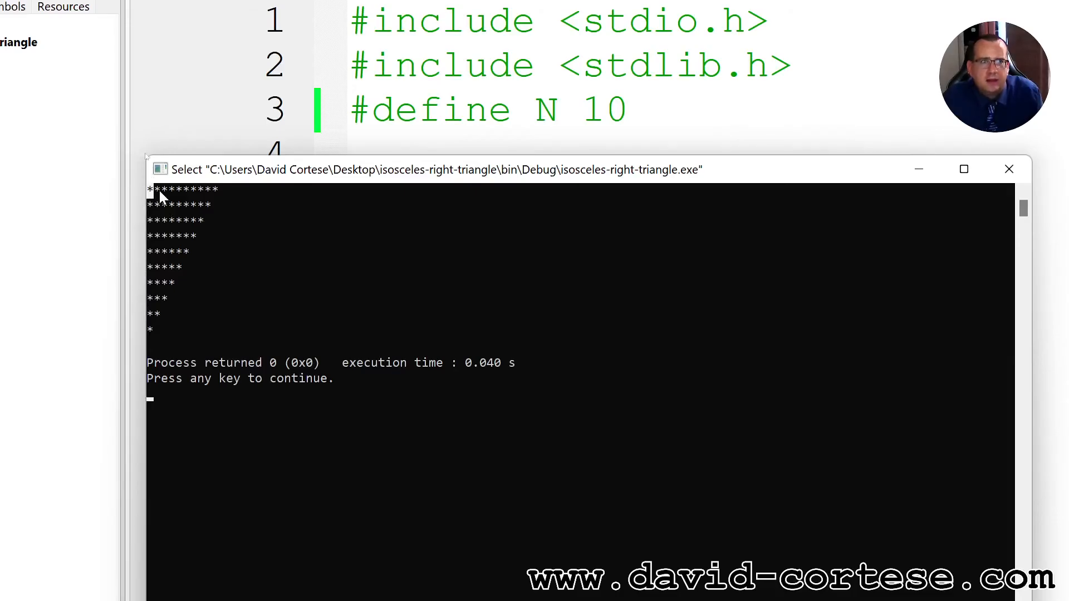
mouse_move(174, 198)
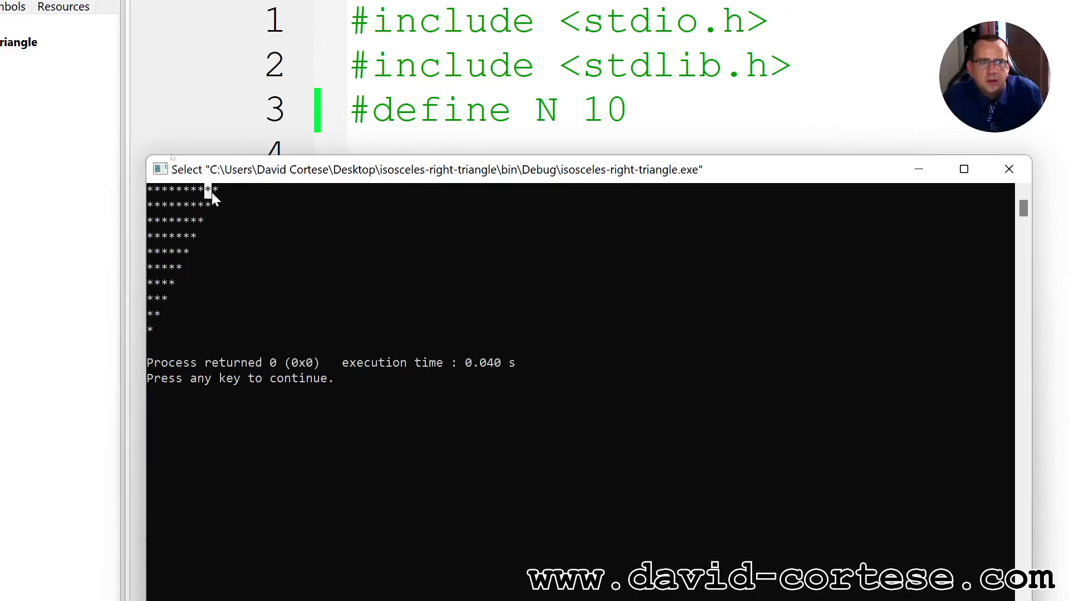
mouse_move(497, 466)
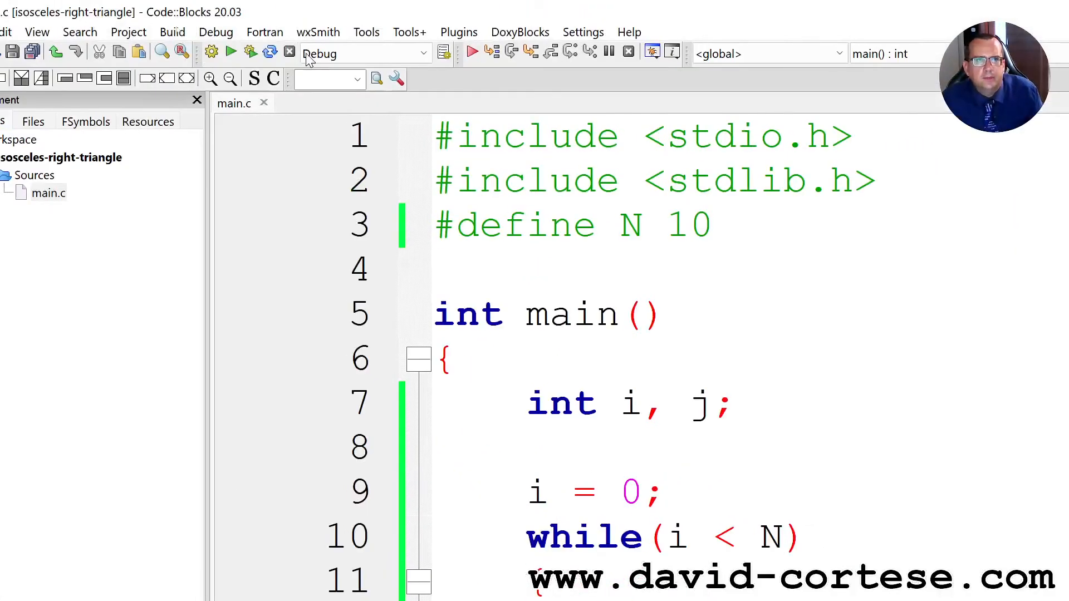
click(365, 54)
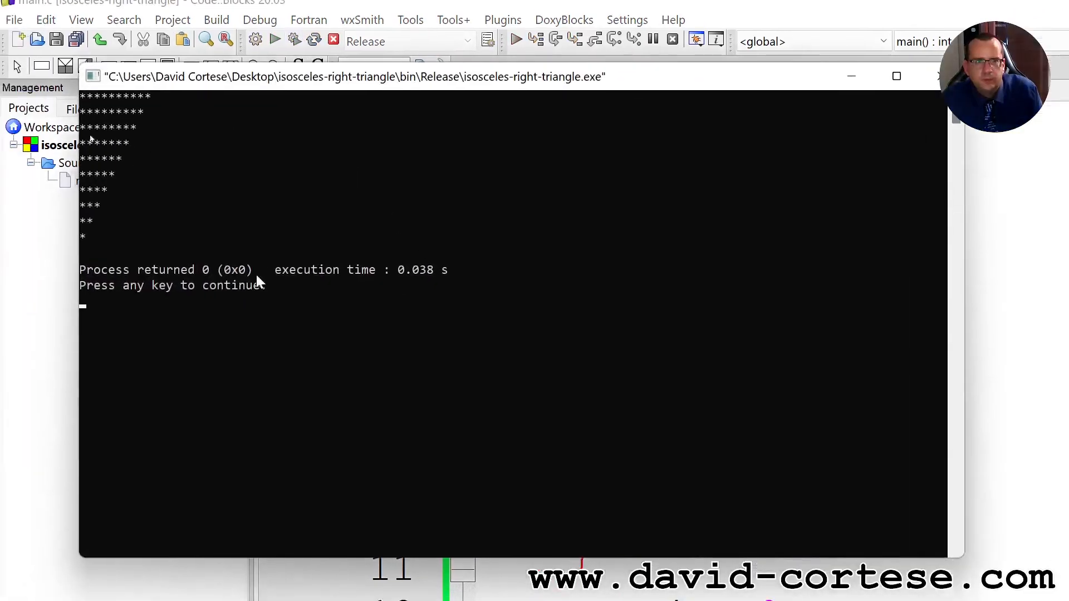
mouse_move(241, 247)
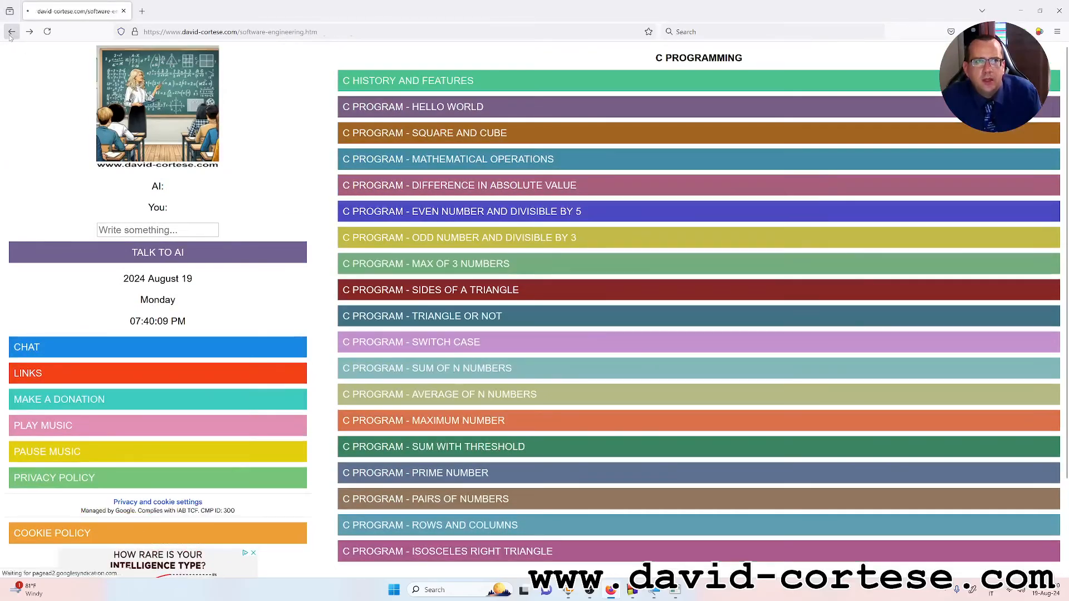
- Browse the Math Tutoring section's Math Exercises list, then go back to the home page
click(11, 31)
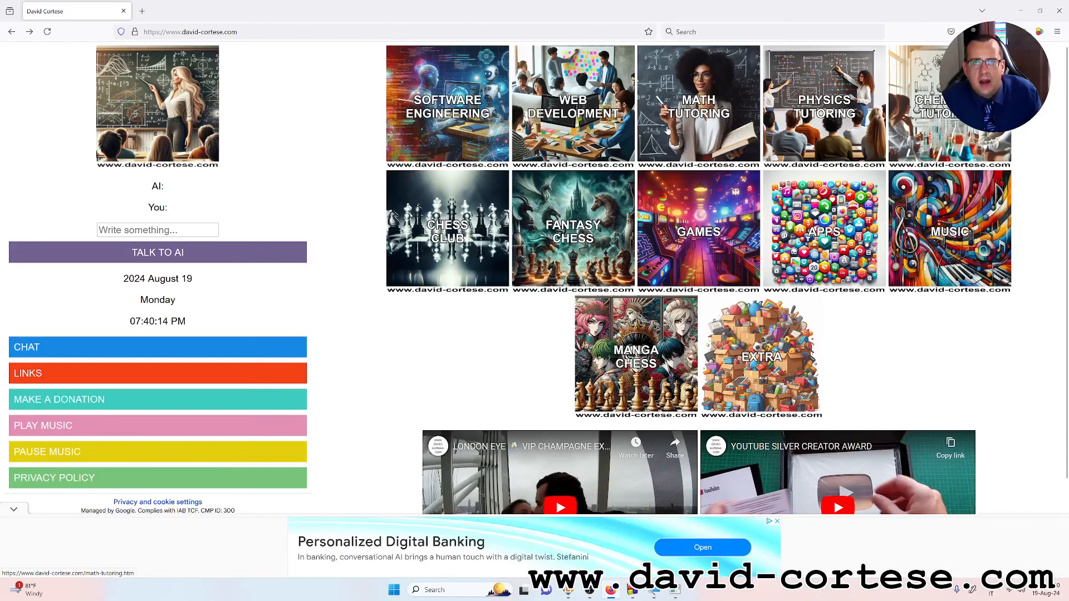
click(697, 104)
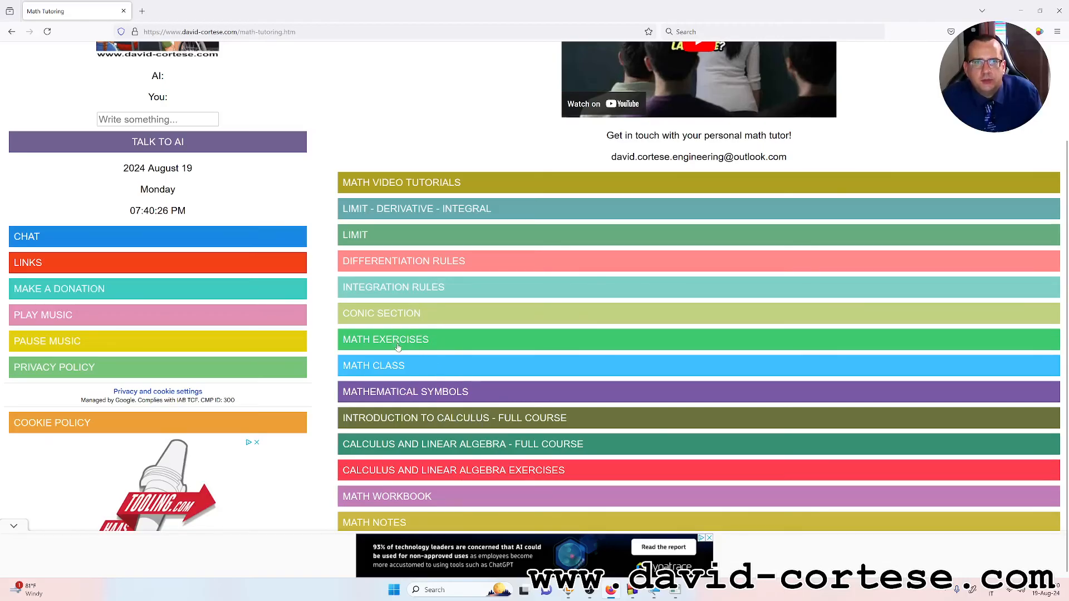
click(385, 339)
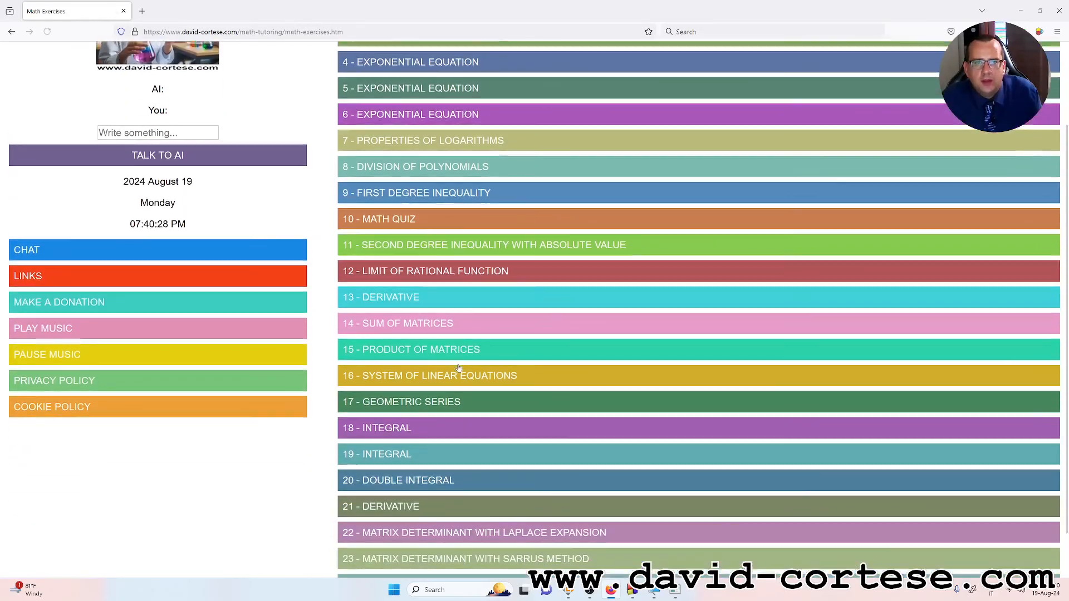
scroll(down, 3)
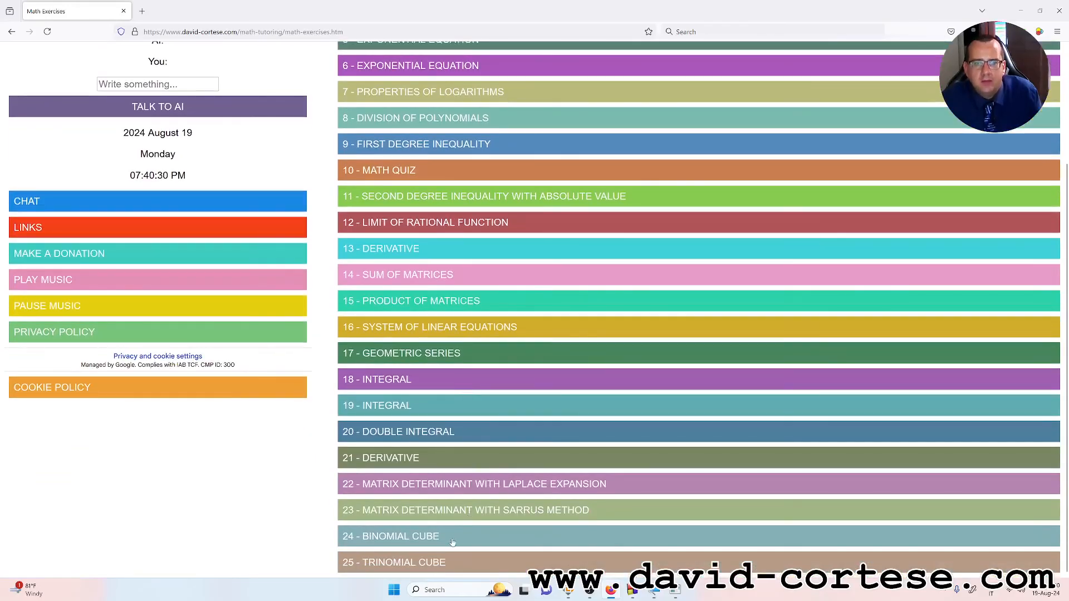
mouse_move(559, 407)
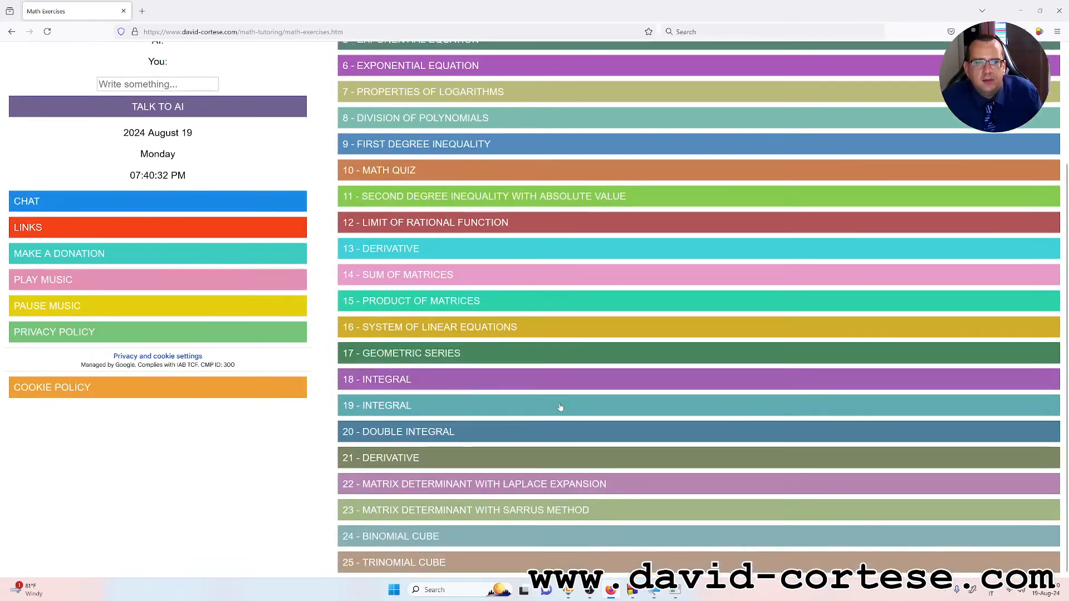
click(12, 31)
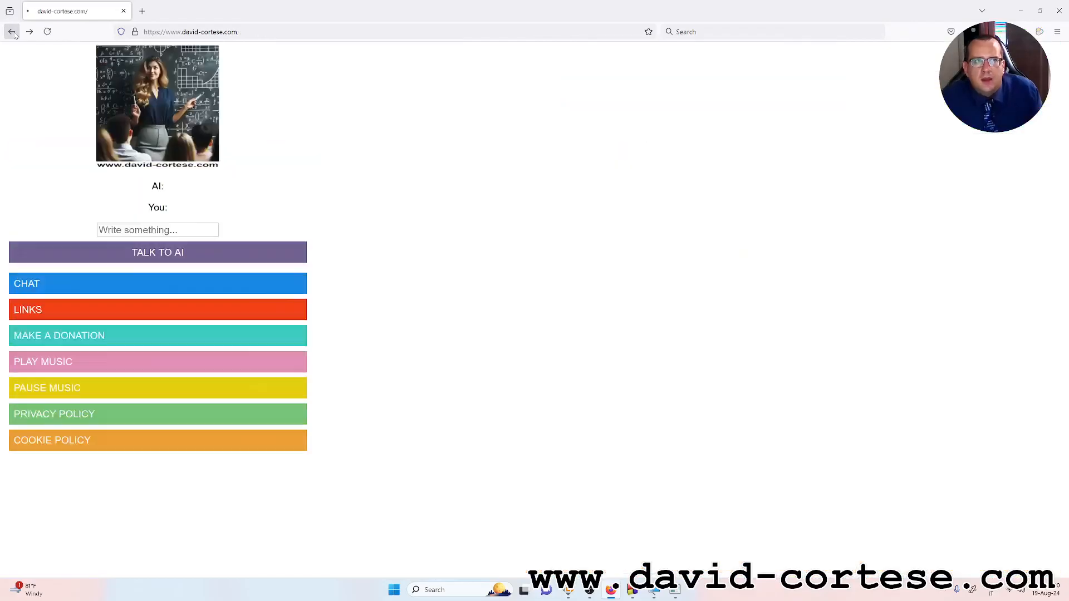
- Visit the Software Engineering page and then the Chess Club page
click(11, 31)
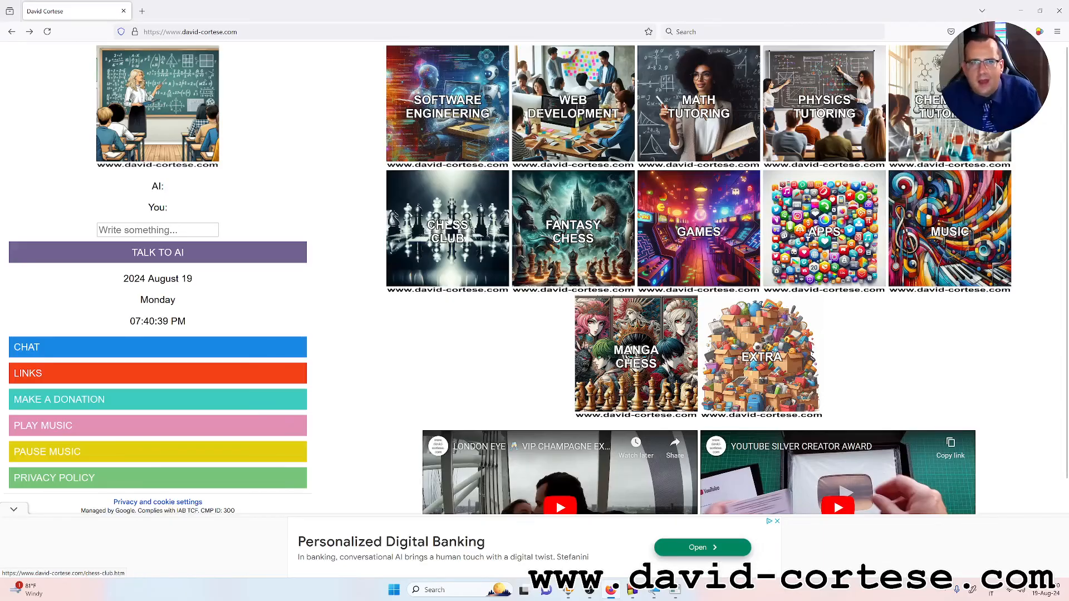
click(447, 105)
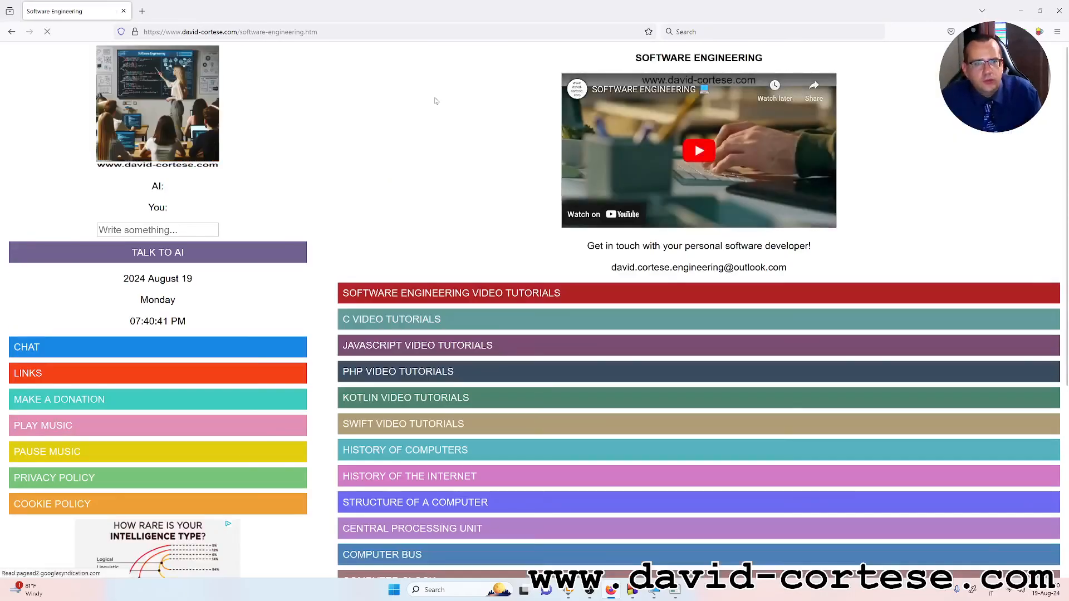
scroll(down, 3)
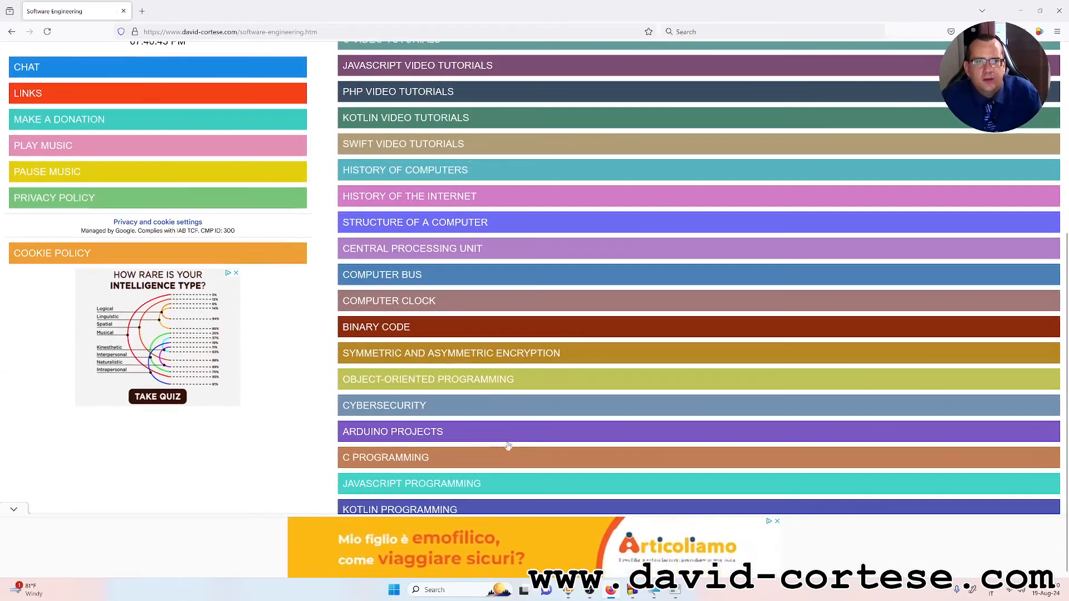
scroll(up, 3)
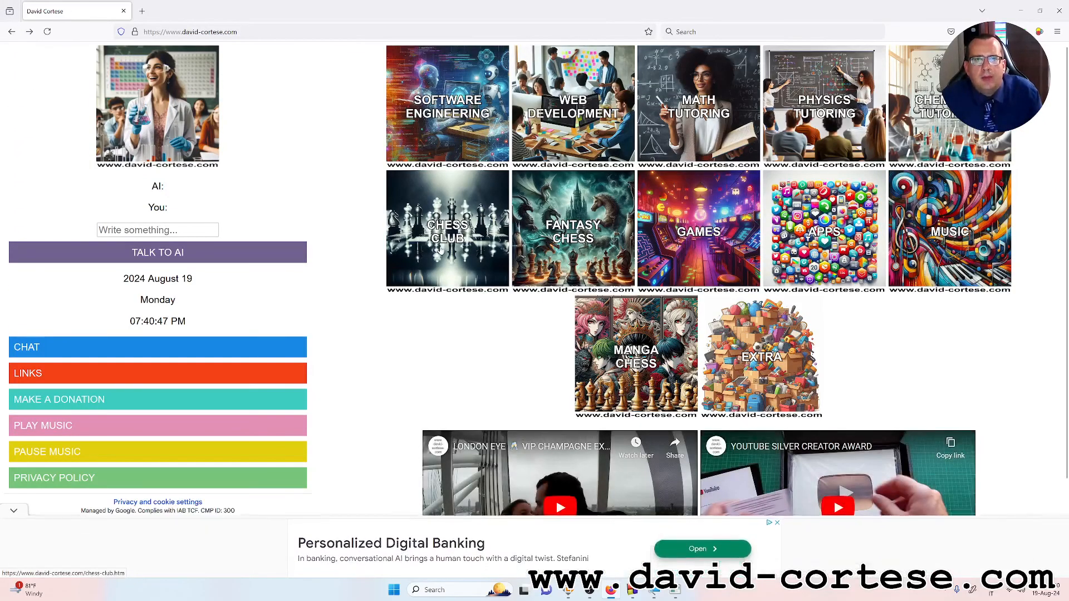
click(448, 228)
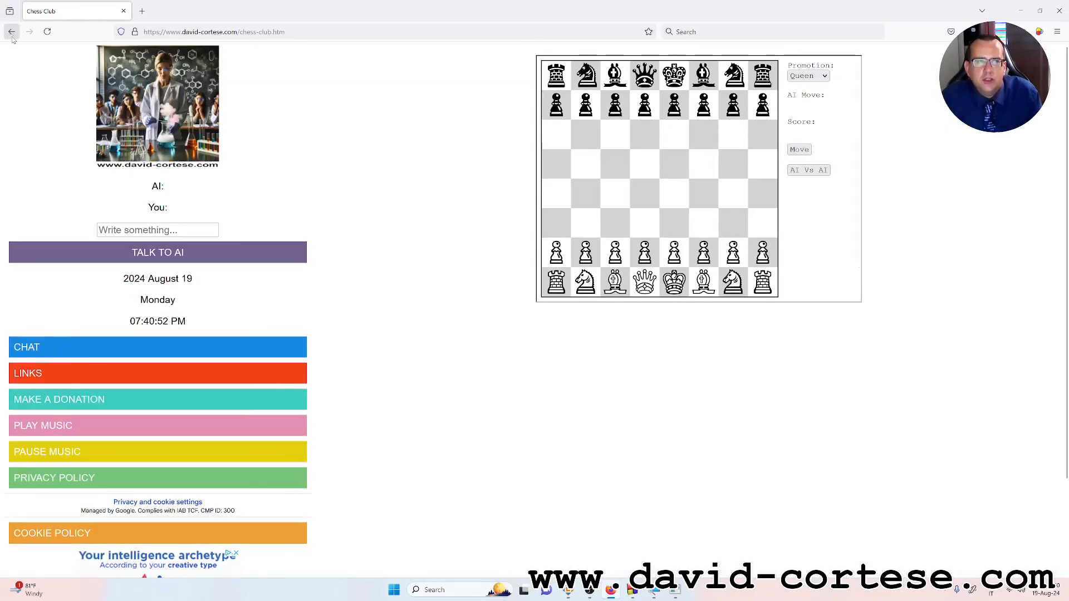
mouse_move(444, 245)
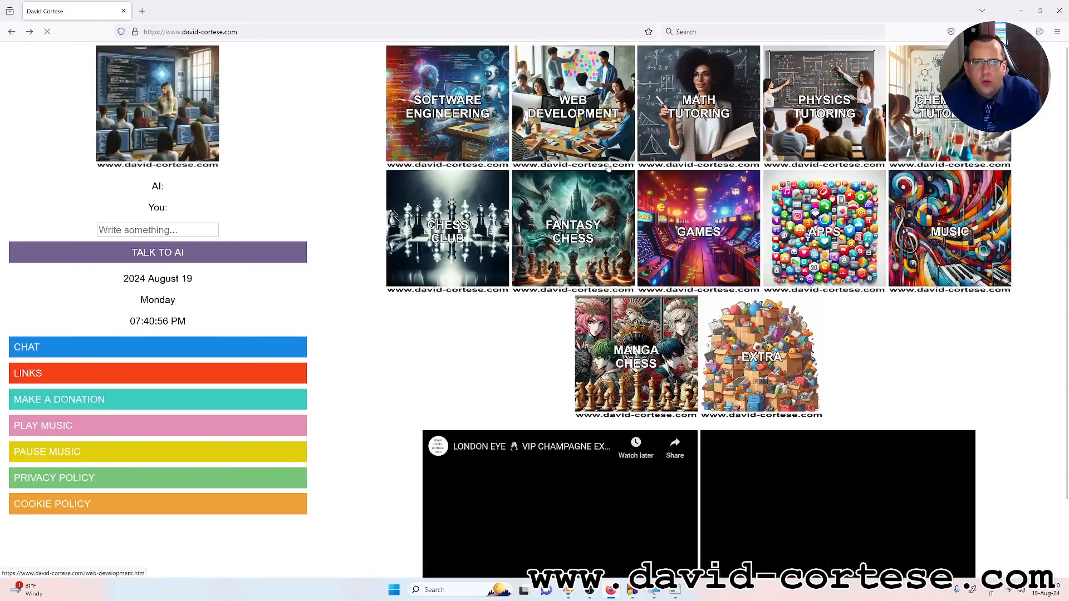
- Enter the Games section and start the Memory Game
click(697, 229)
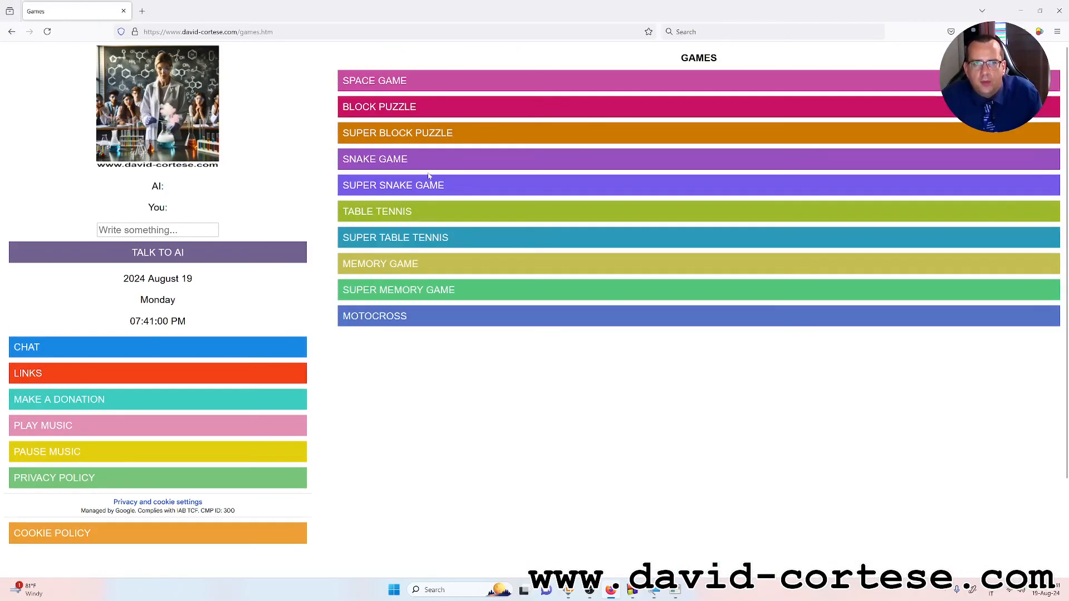
click(380, 264)
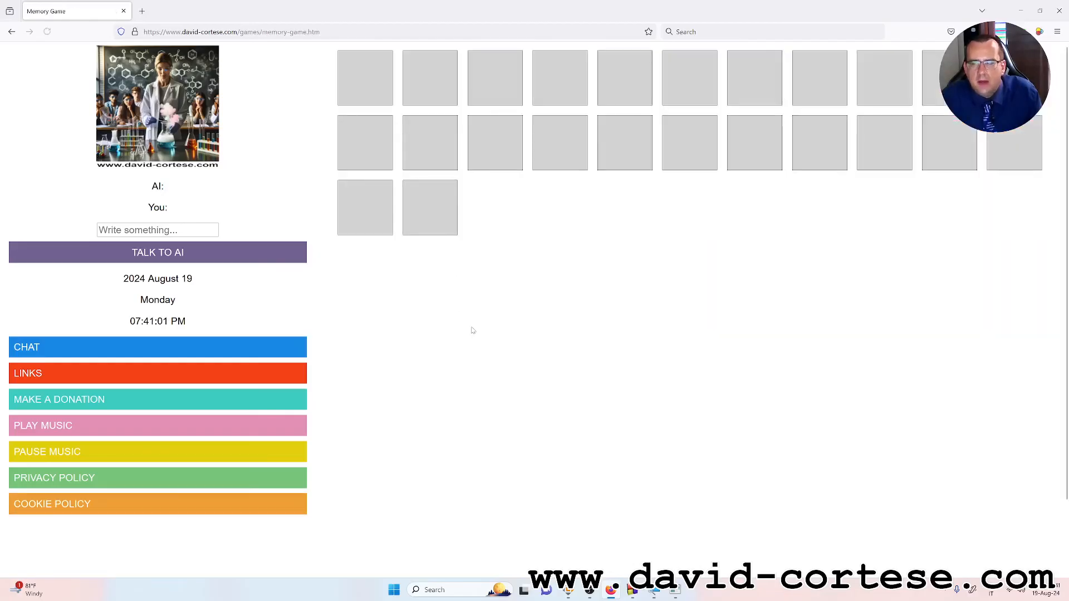
- View the Memory Game's page source, then go to the Make a Donation page
right_click(471, 331)
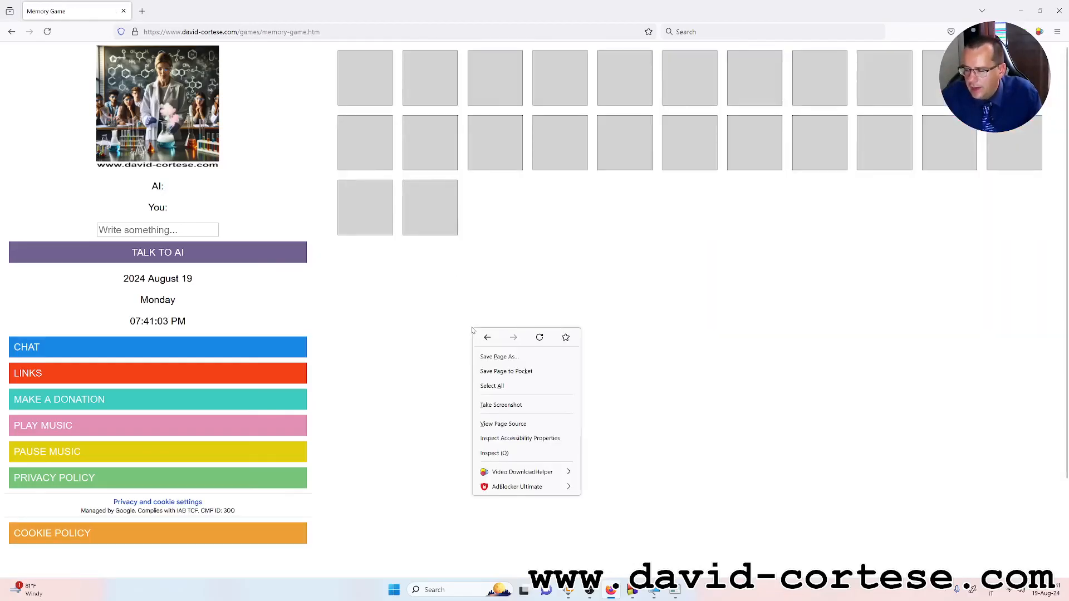
click(502, 423)
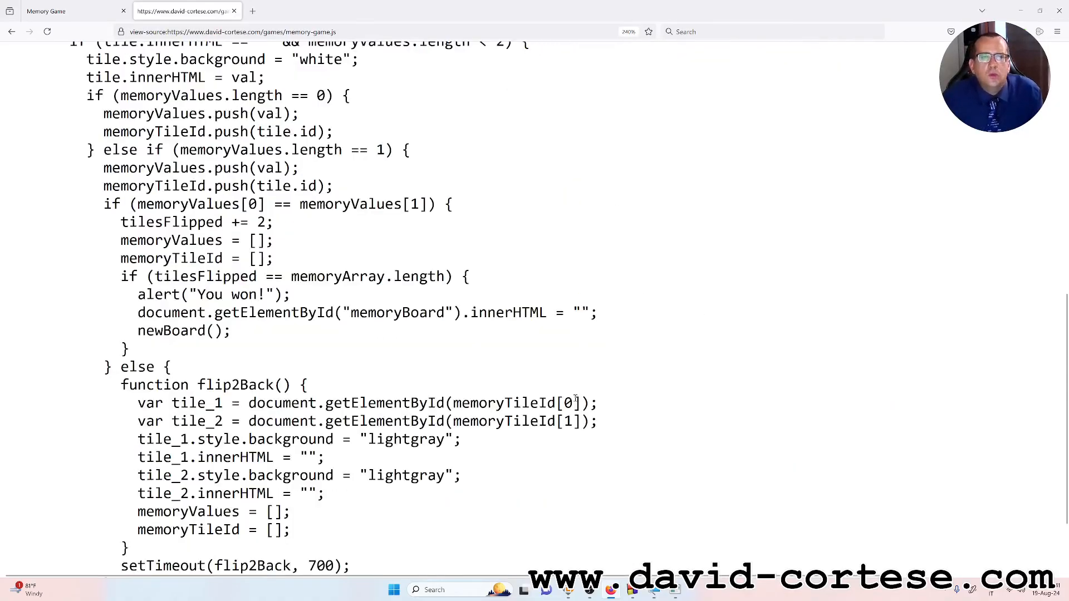
scroll(down, 3)
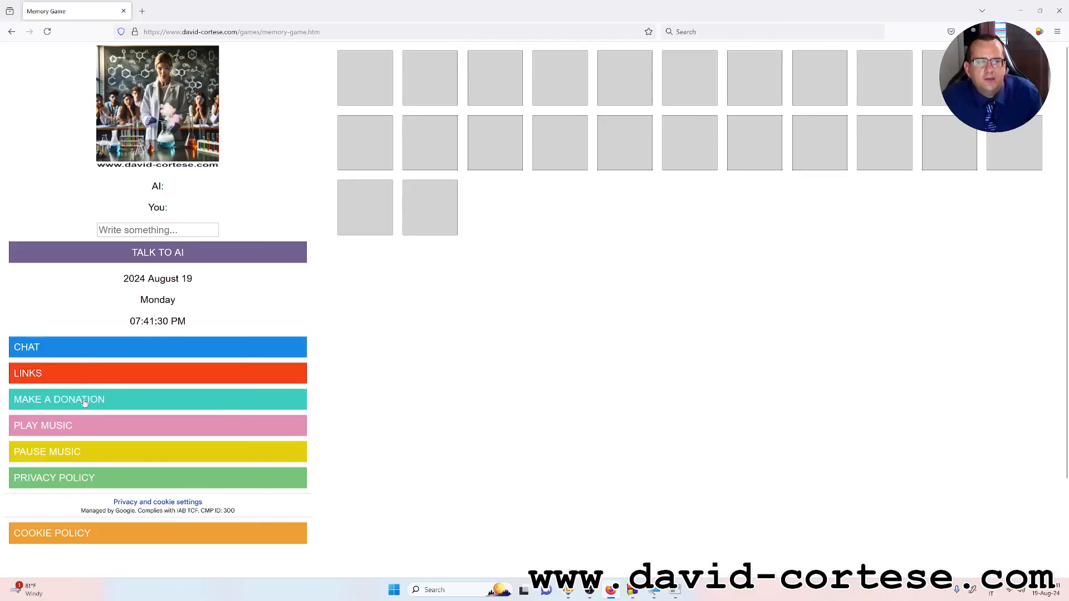
click(157, 399)
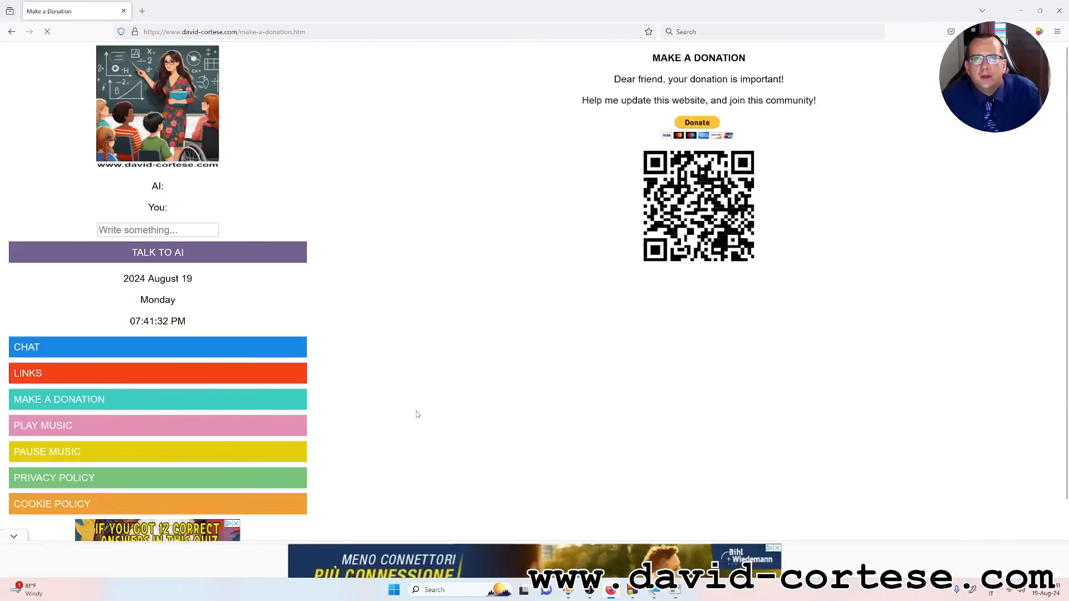